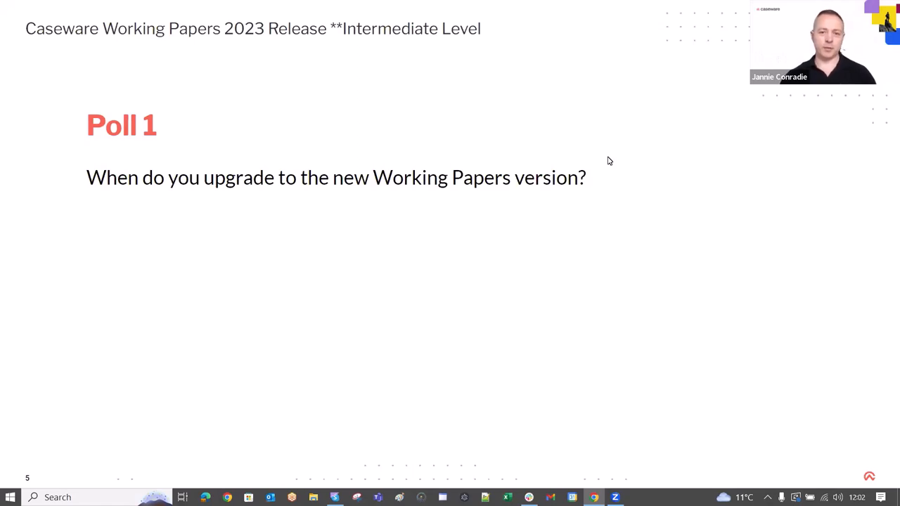
Advance the slideshow from Poll 1 to Poll 2 on the best time to upgrade.
key("right")
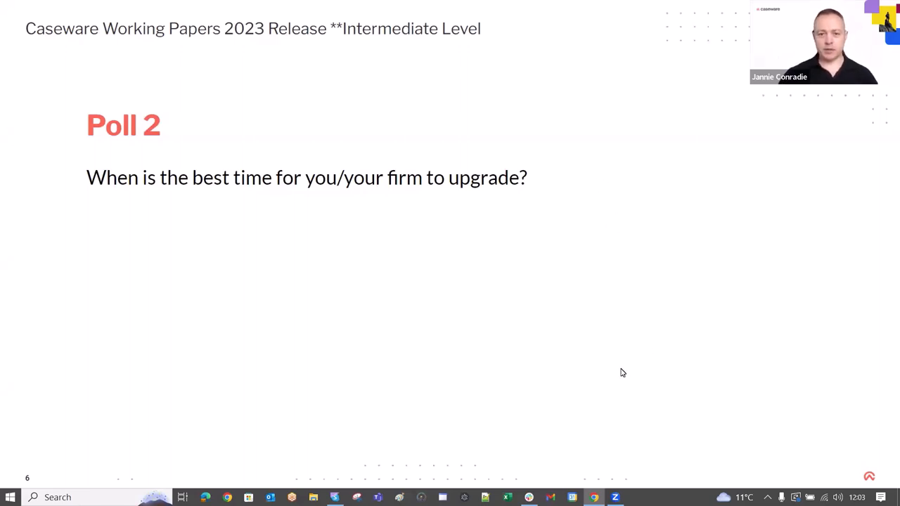
mouse_move(592, 395)
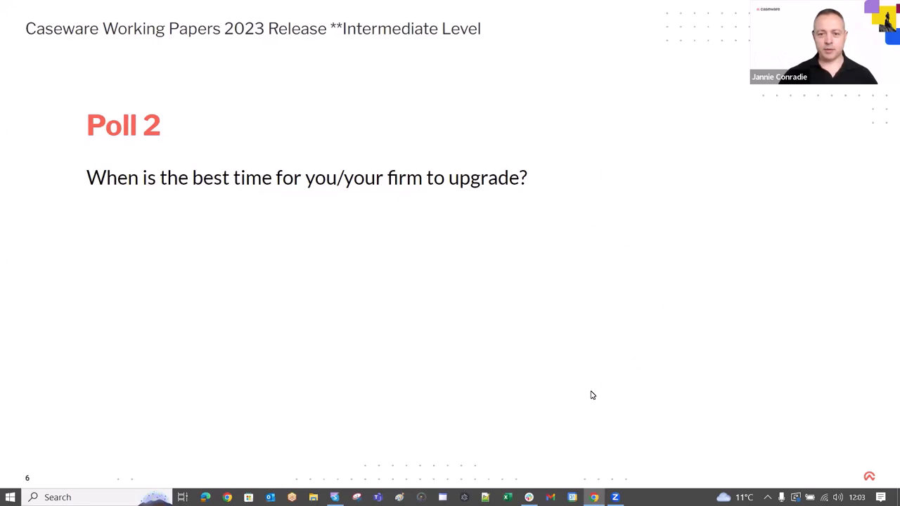
mouse_move(609, 366)
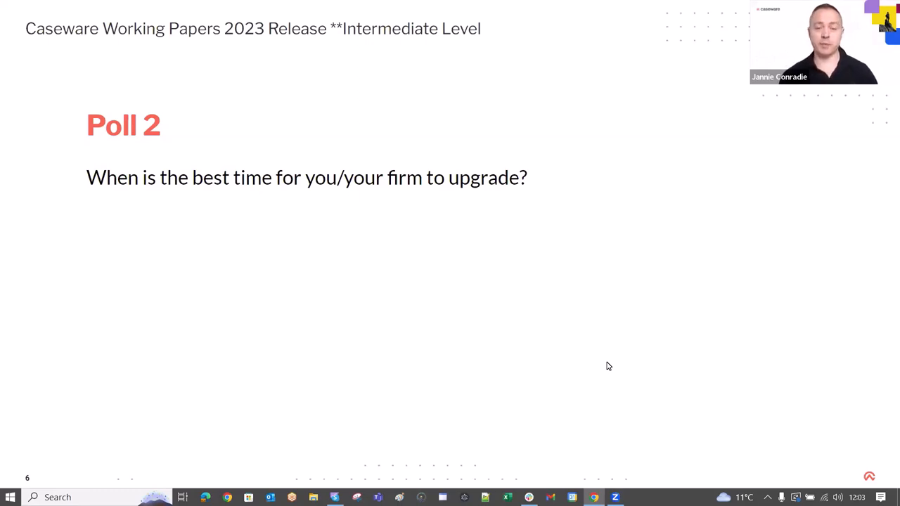
mouse_move(599, 367)
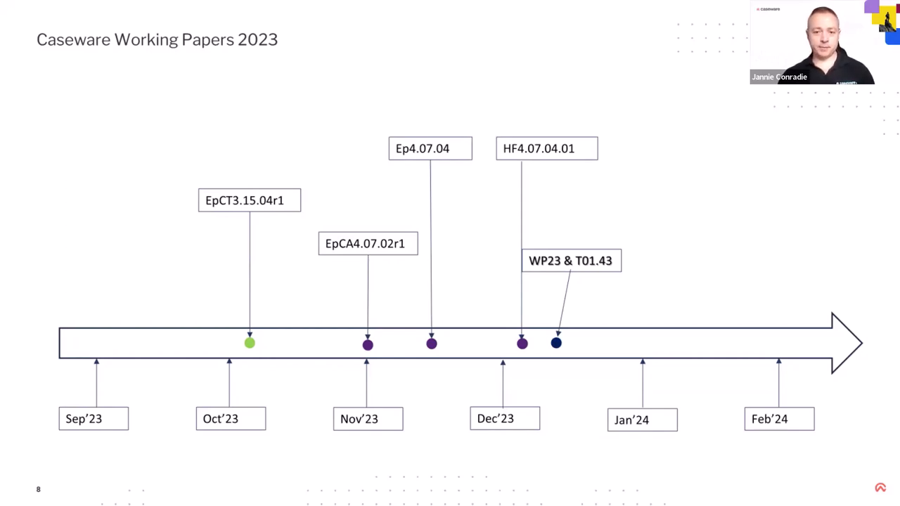
Move the slideshow forward to the Sep'23–Feb'24 Working Papers 2023 release timeline.
key("Right")
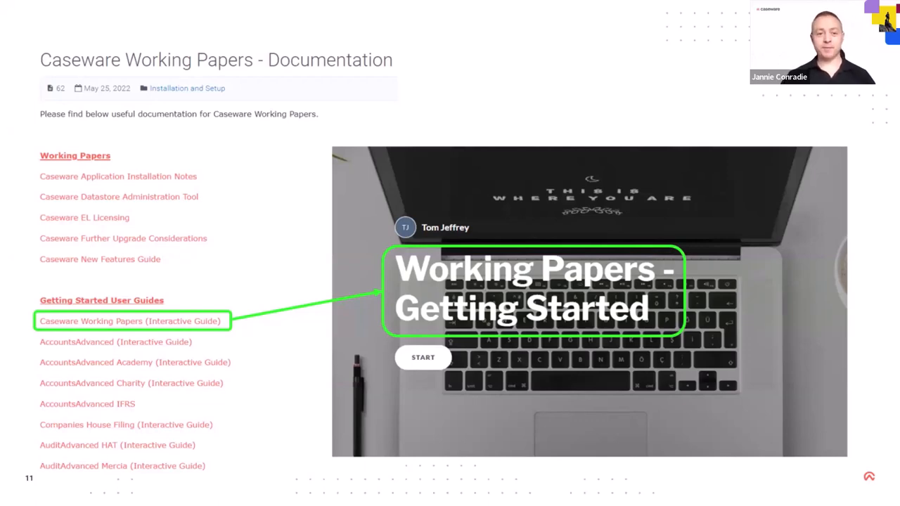
Advance the slideshow to slide 11, Caseware Working Papers – Documentation.
left_click(131, 320)
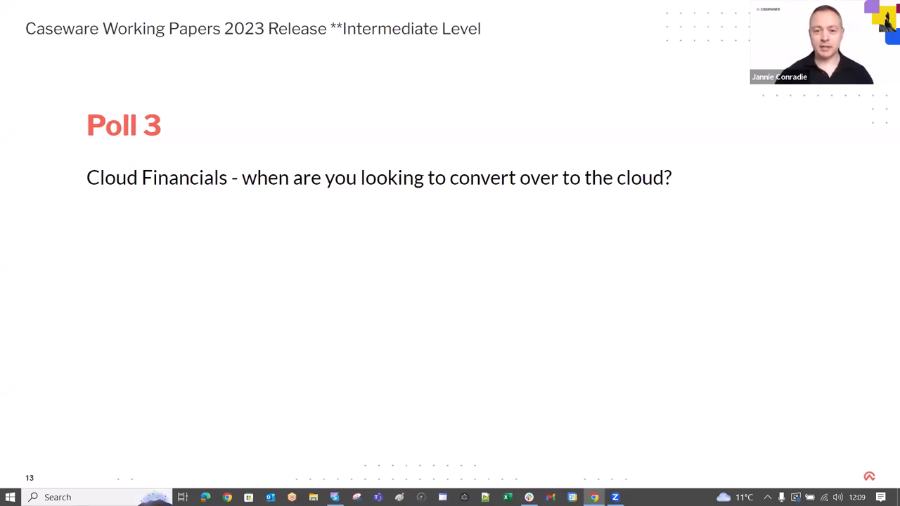
mouse_move(655, 375)
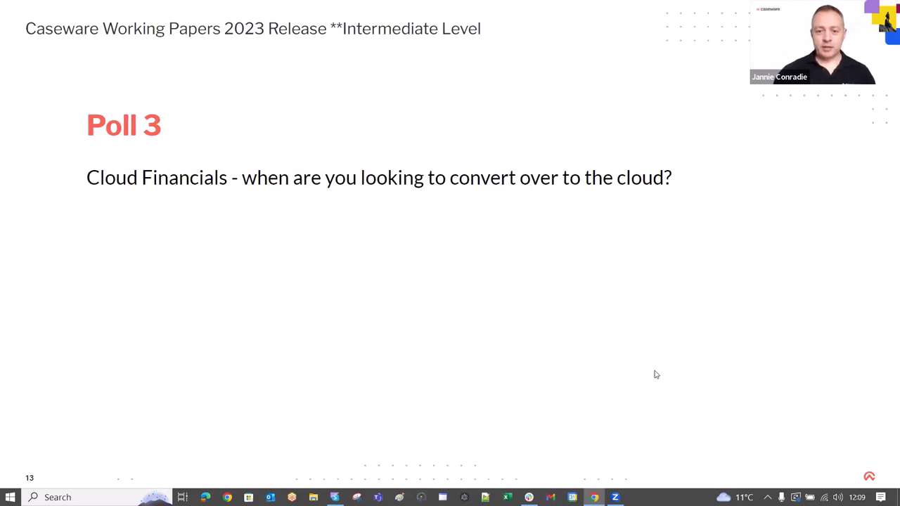
mouse_move(669, 369)
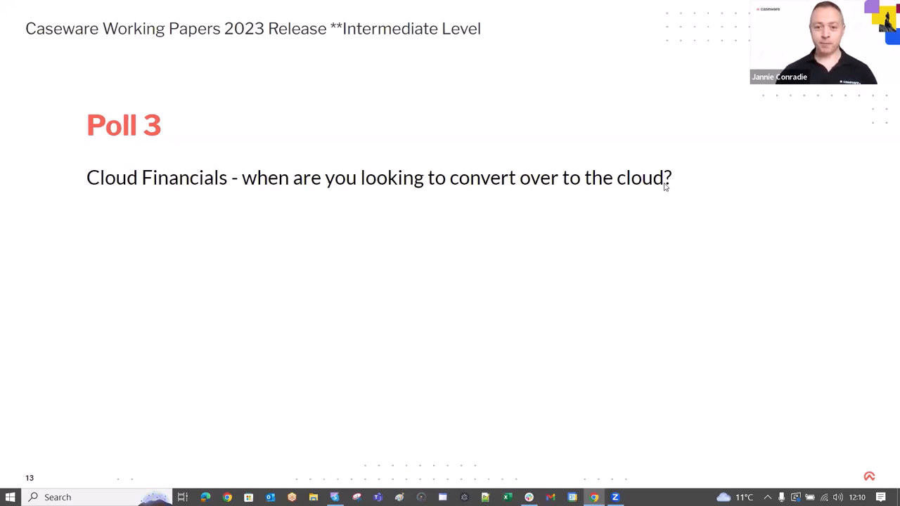
mouse_move(600, 96)
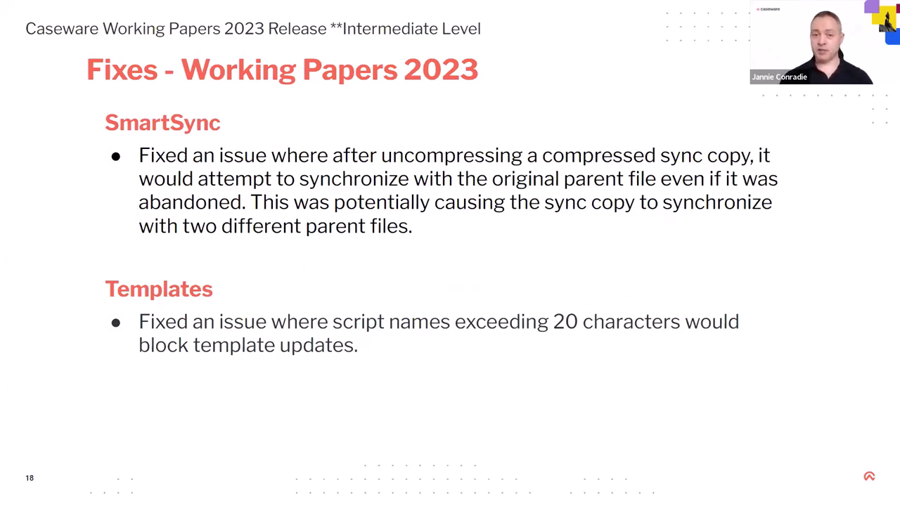
Advance past slide 18, Fixes - Working Papers 2023, to the next slide.
key("right")
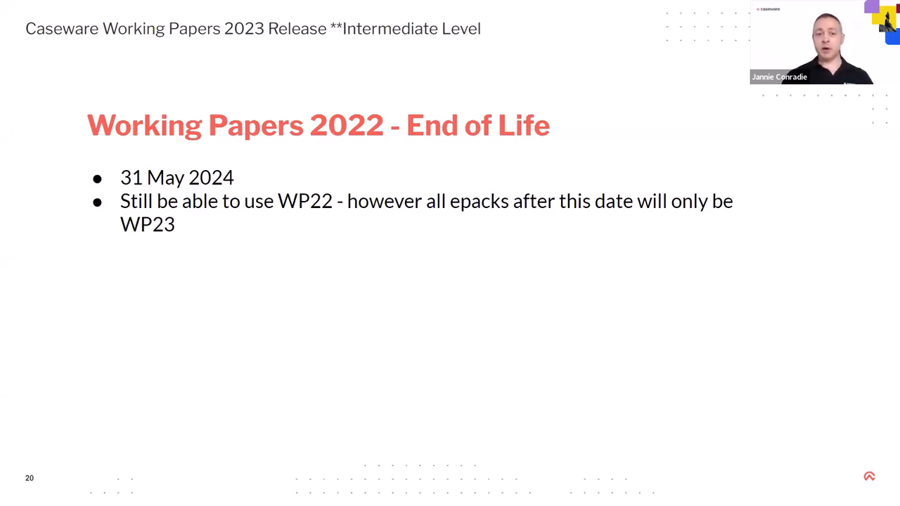
Advance from slide 20, Working Papers 2022 End of Life, to Poll 4.
key("Right")
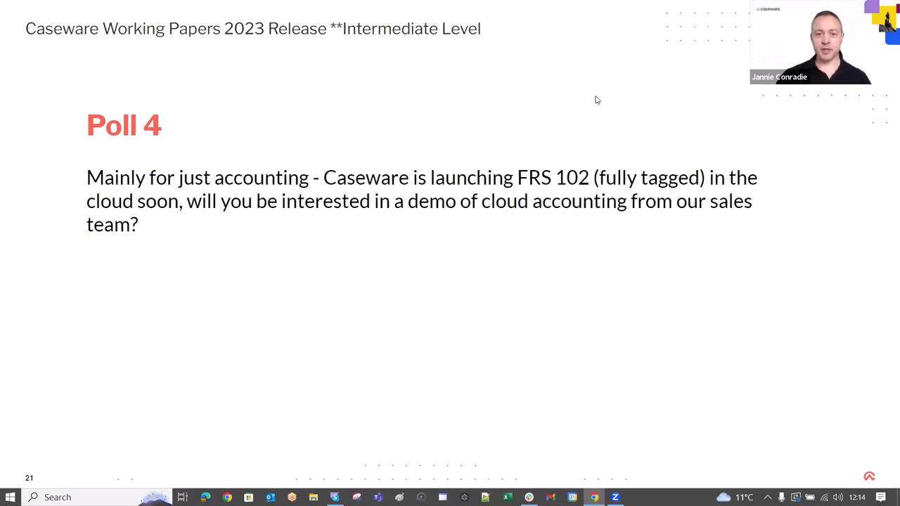
mouse_move(592, 92)
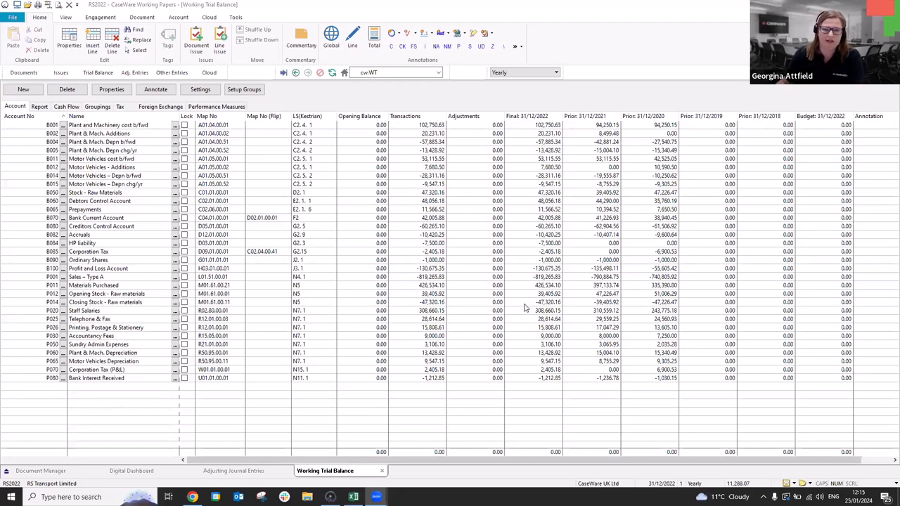
mouse_move(517, 294)
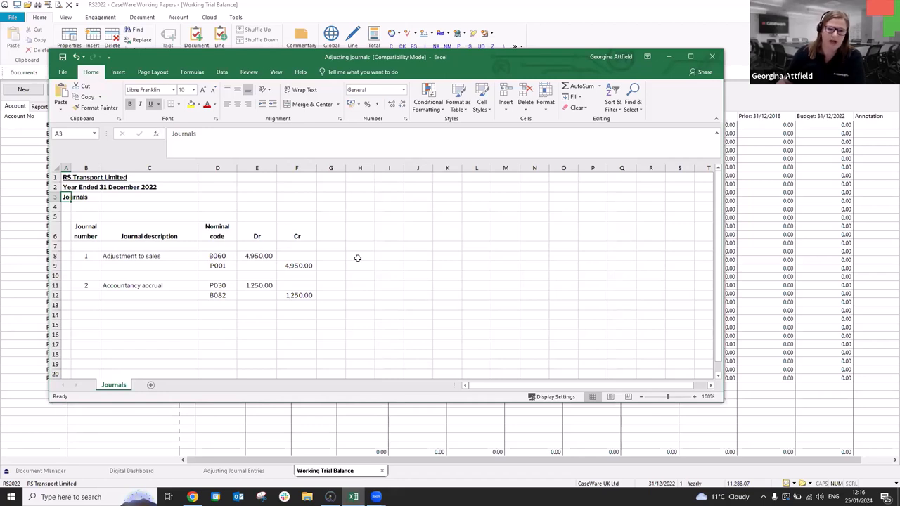
mouse_move(618, 193)
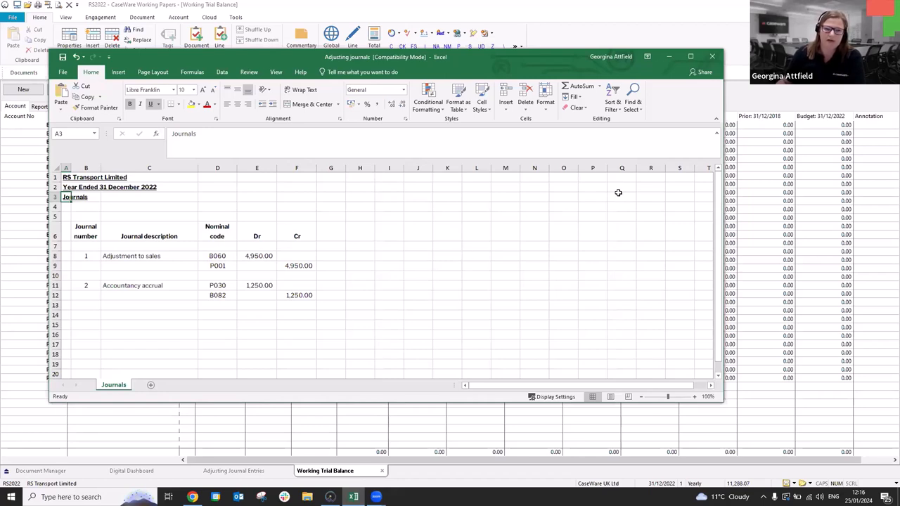
Close the Adjusting journals workbook in Excel and answer the save prompt.
left_click(712, 57)
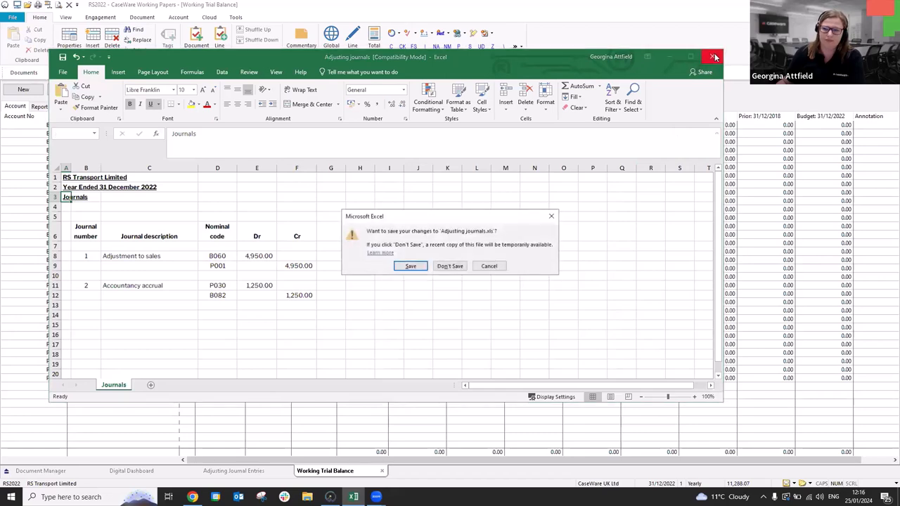
left_click(450, 266)
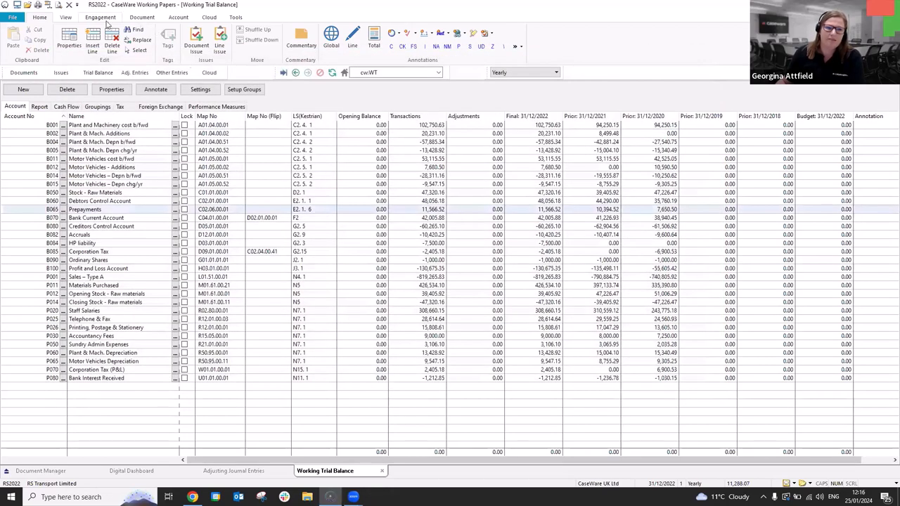
Launch the Excel File Import wizard from Engagement > Import > Excel File.
left_click(101, 17)
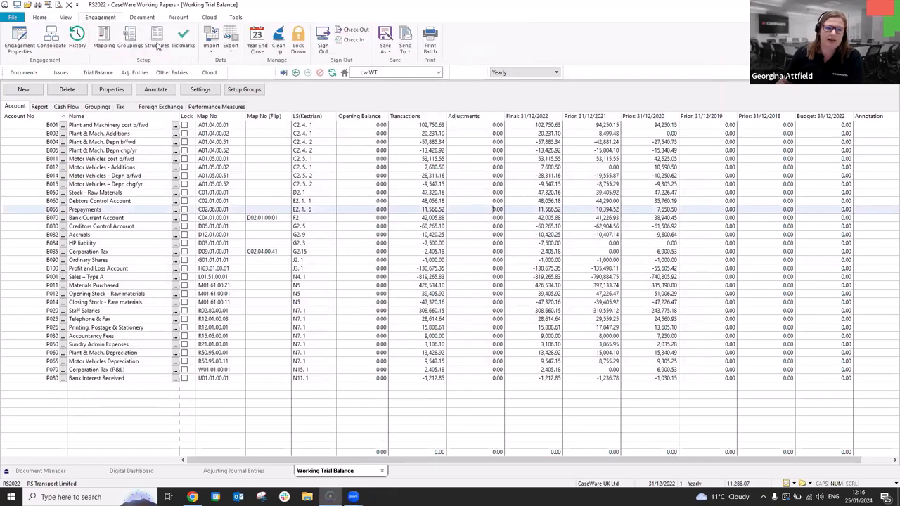
left_click(211, 39)
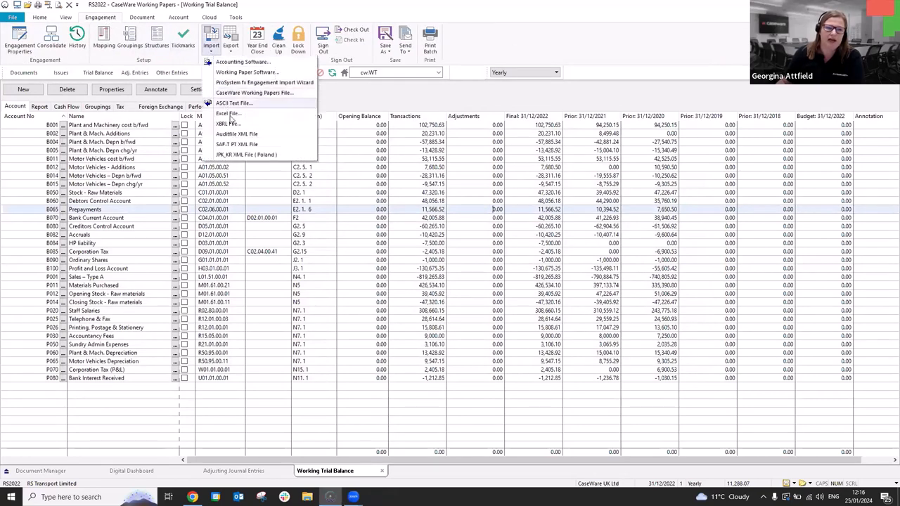
left_click(226, 113)
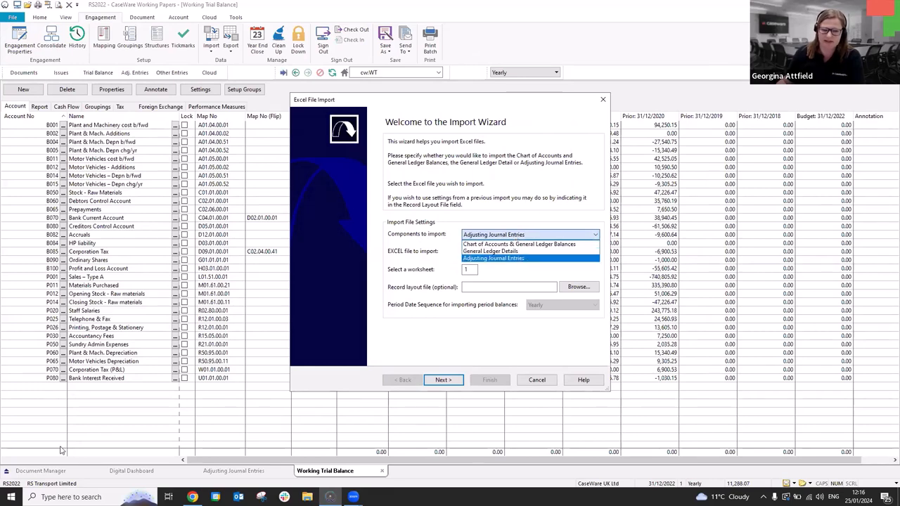
mouse_move(507, 350)
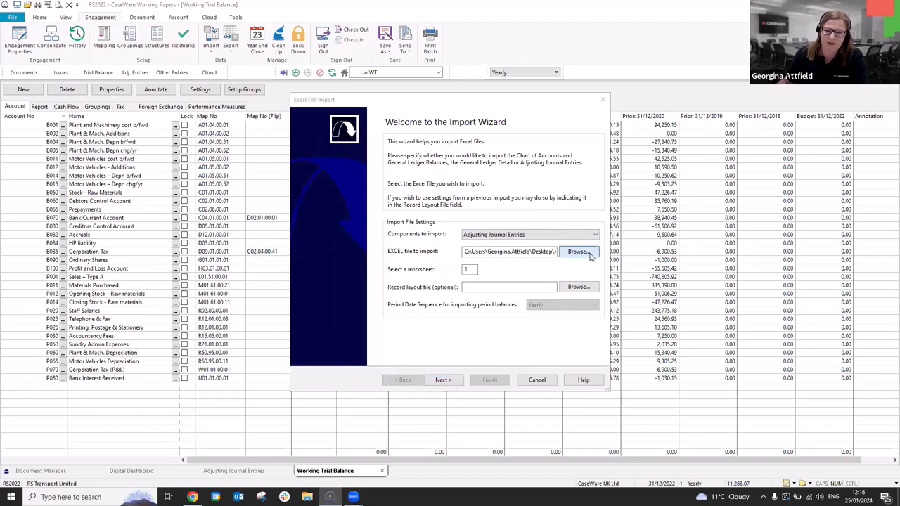
Select the adjusting journals Excel workbook from the Desktop as the import file.
left_click(578, 251)
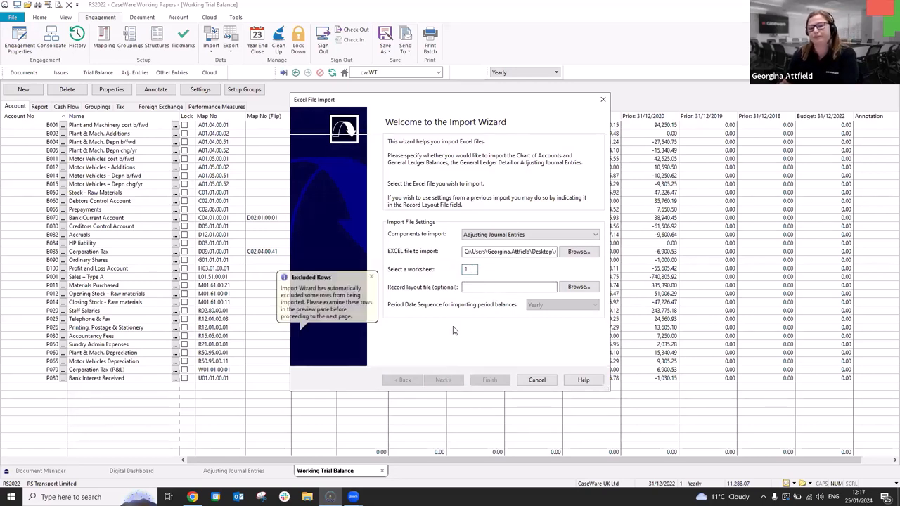
Exclude the company name, year-end and Journals title rows from the imported data.
left_click(443, 380)
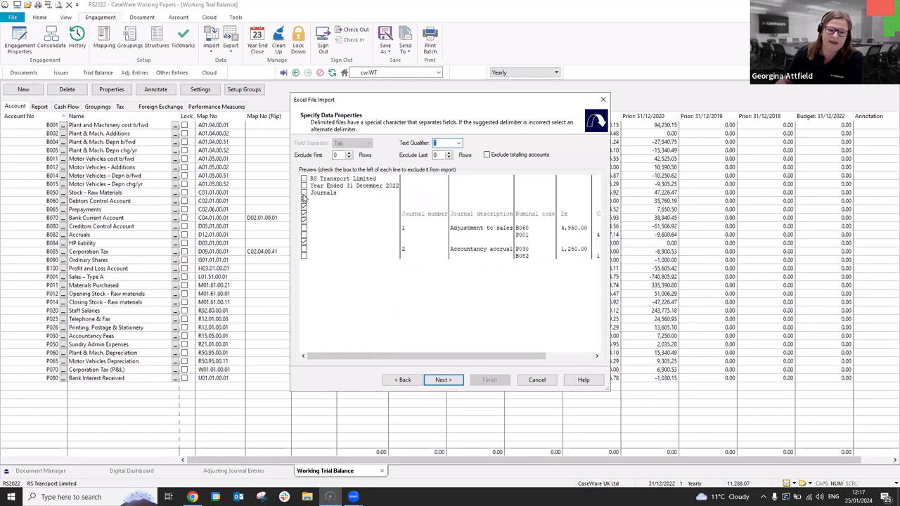
left_click(304, 178)
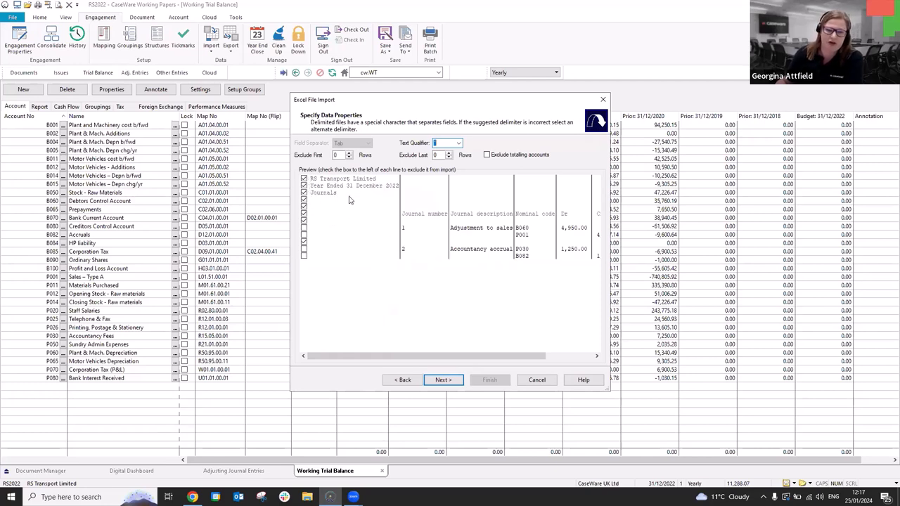
mouse_move(488, 218)
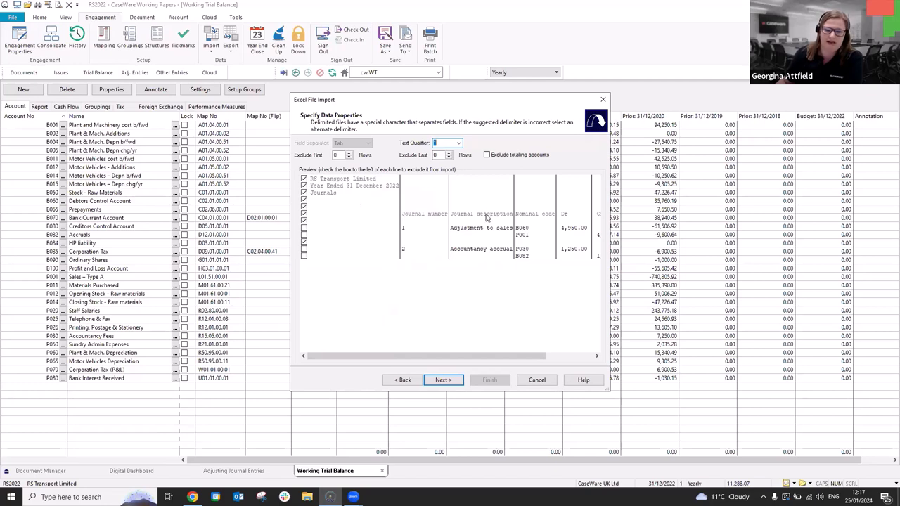
mouse_move(489, 293)
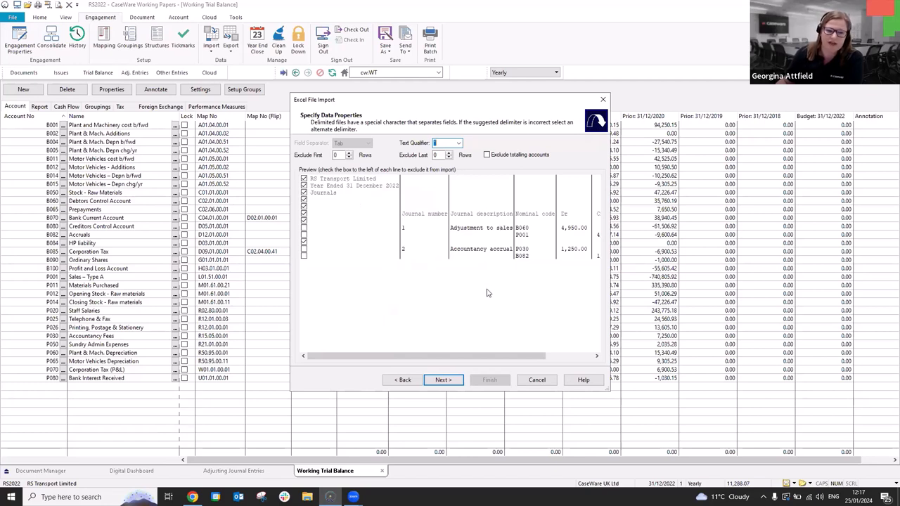
left_click(443, 380)
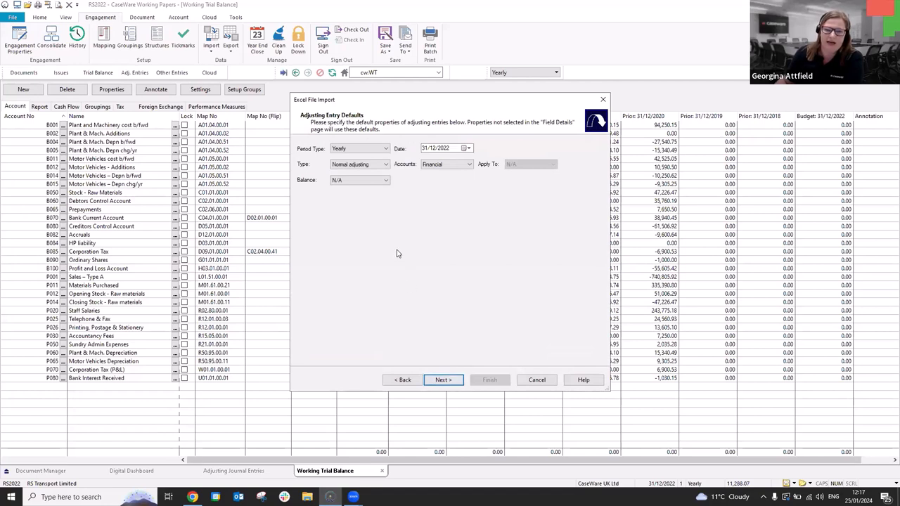
left_click(386, 164)
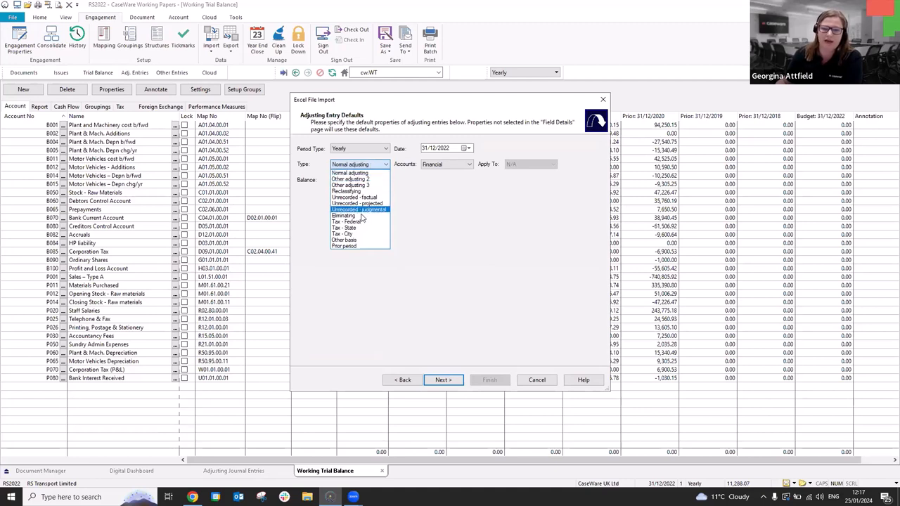
mouse_move(344, 216)
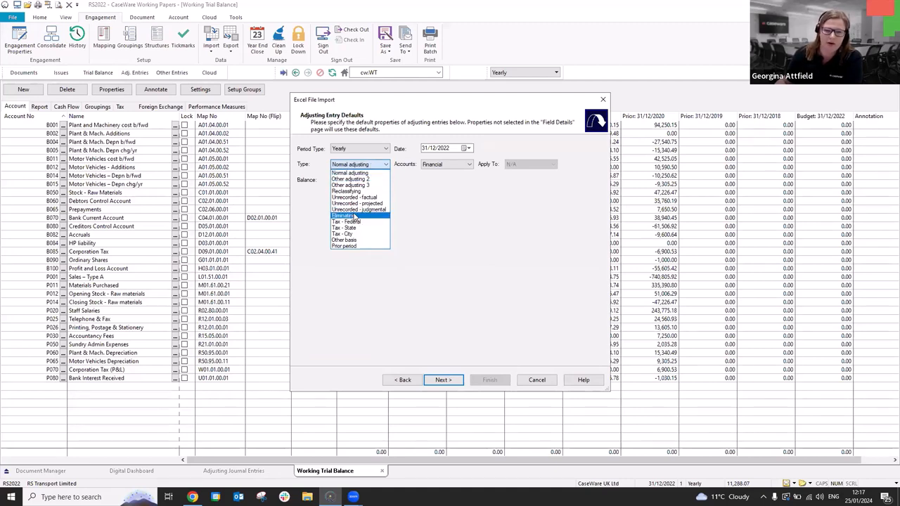
left_click(350, 174)
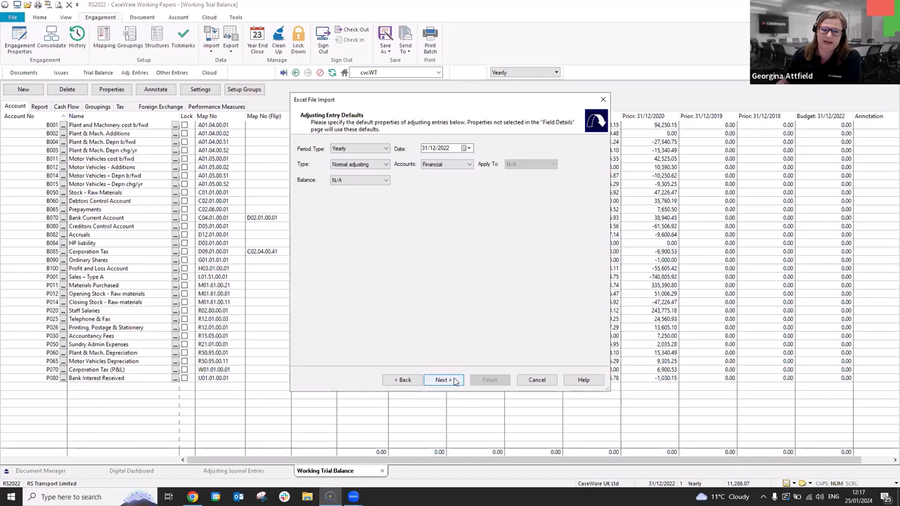
Map the spreadsheet columns to Entry Number, Entry Description and Account Number.
left_click(444, 380)
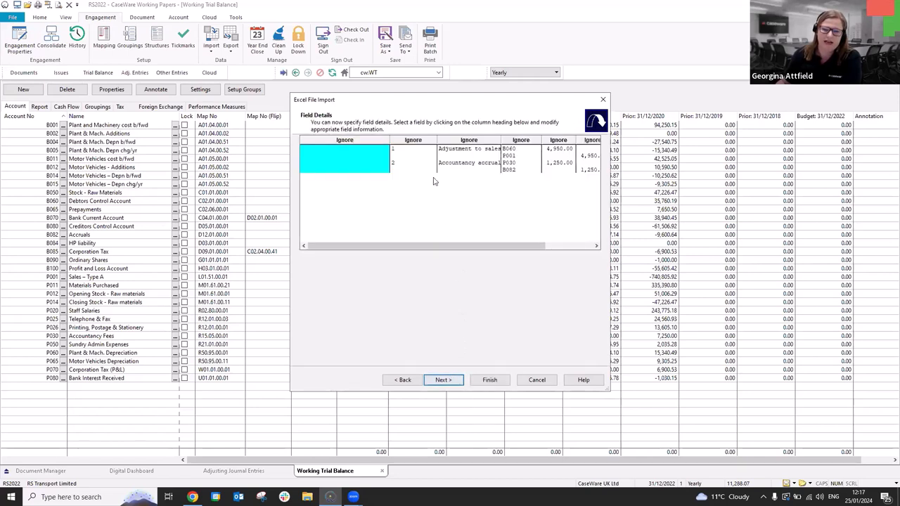
left_click(414, 140)
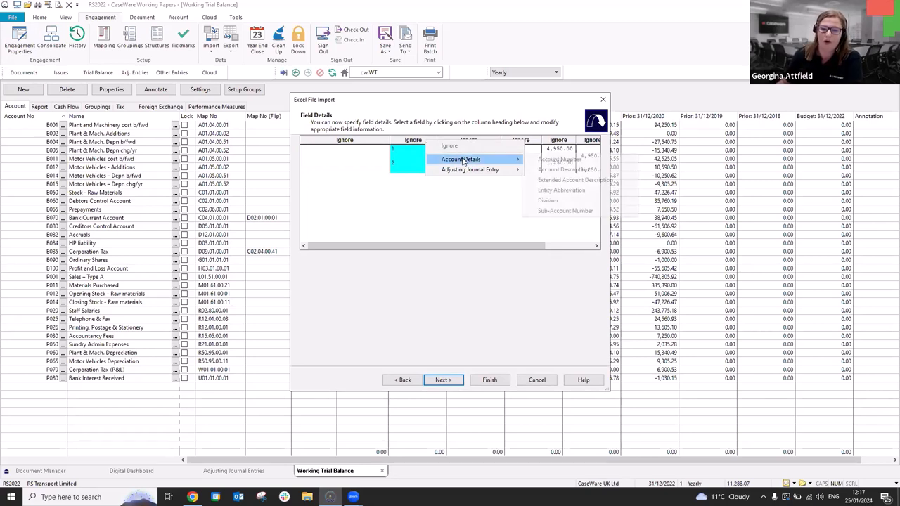
mouse_move(470, 169)
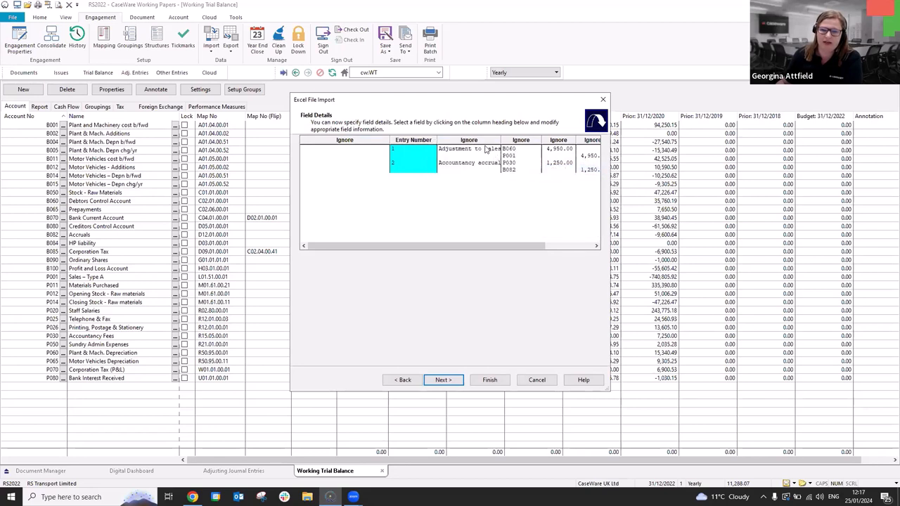
left_click(469, 140)
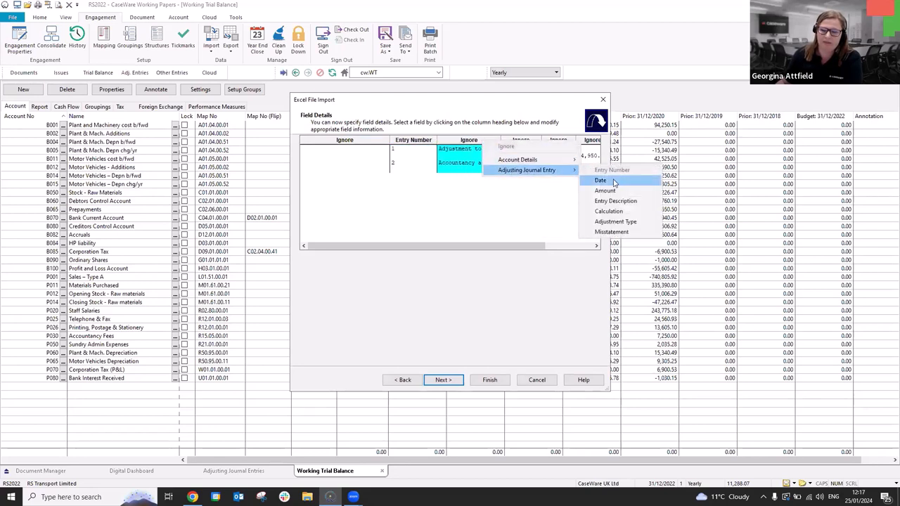
left_click(616, 200)
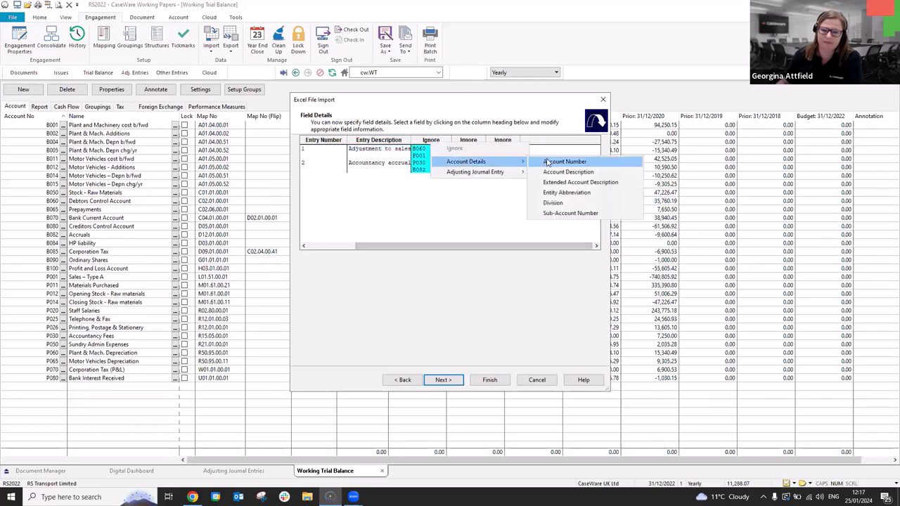
left_click(565, 161)
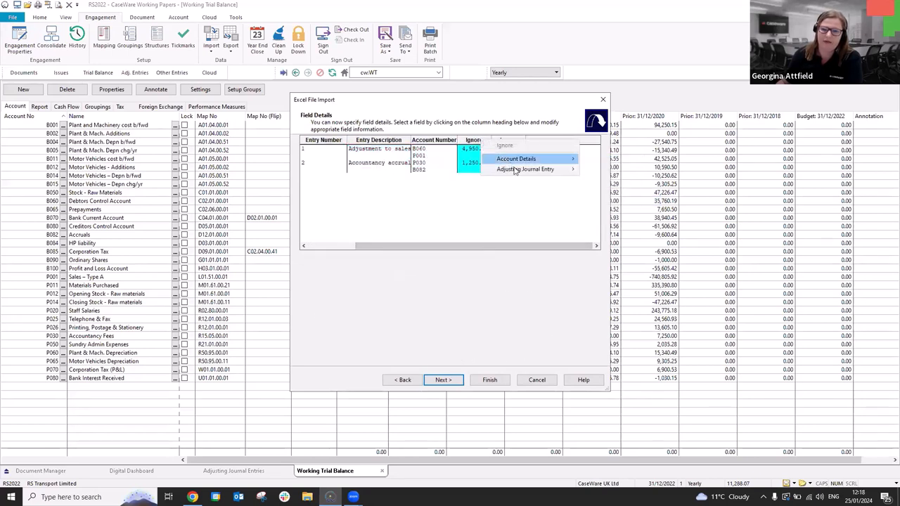
Map the two amount columns as separate debit and credit Amount fields.
left_click(516, 158)
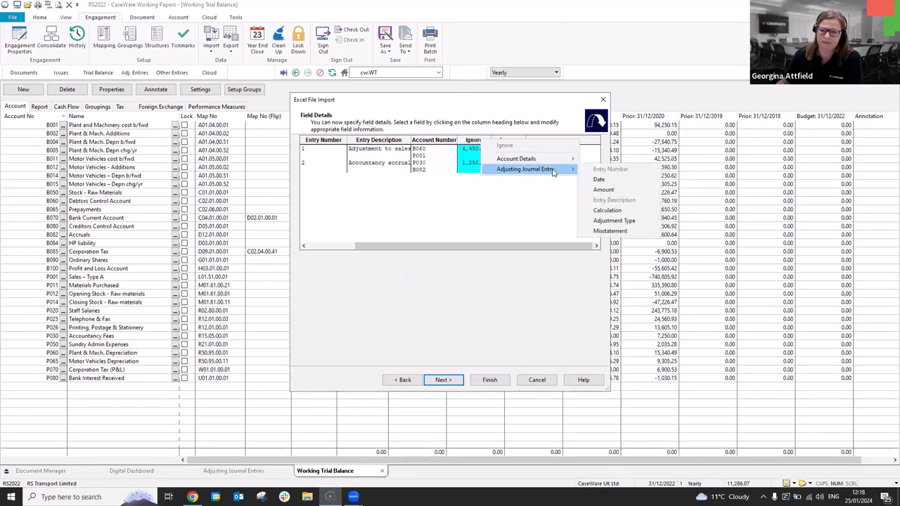
left_click(604, 189)
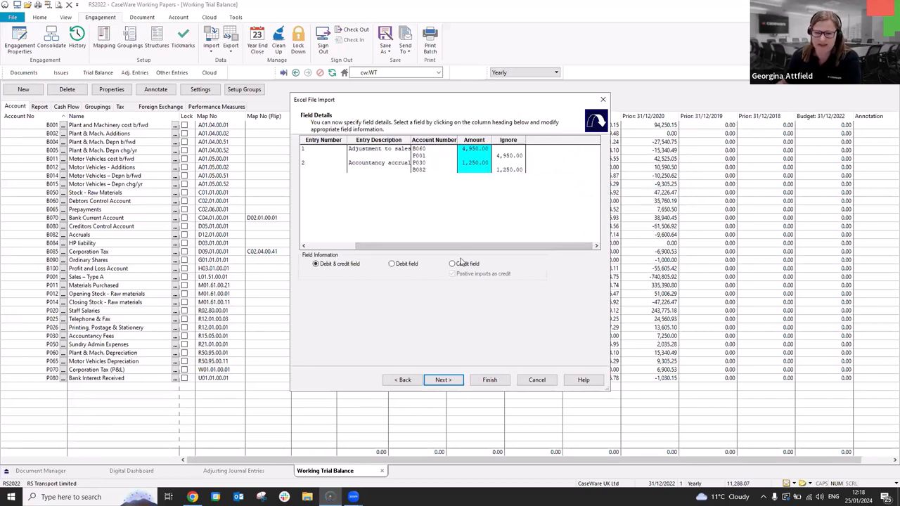
left_click(391, 264)
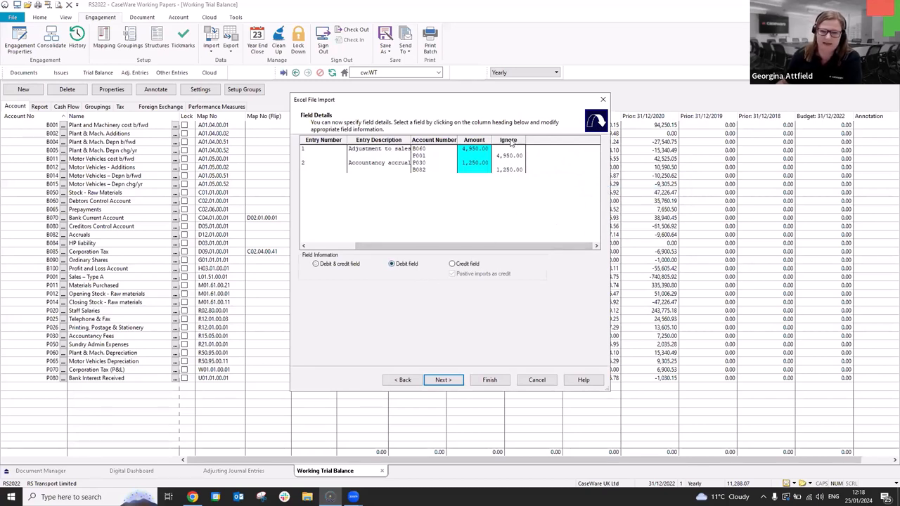
left_click(508, 140)
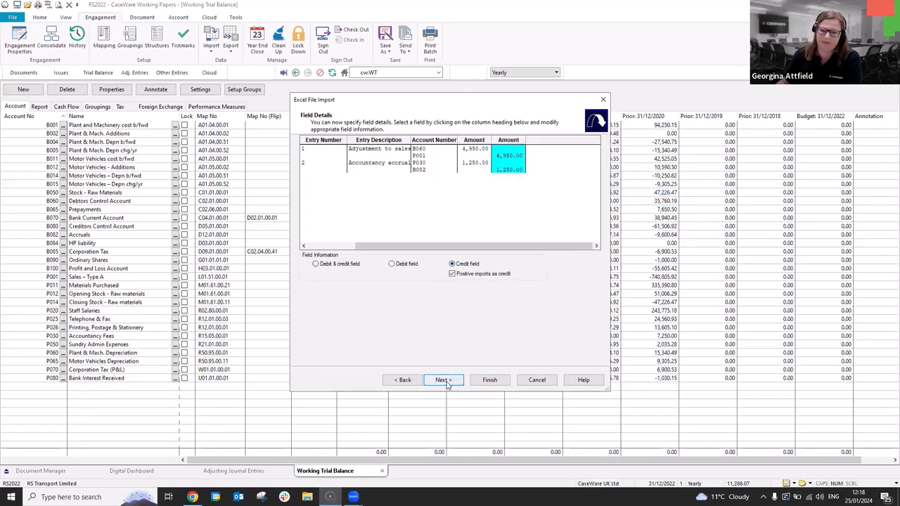
Finish importing both adjusting journals (4,950 and 1,250), dismissing the completion message and report.
left_click(442, 380)
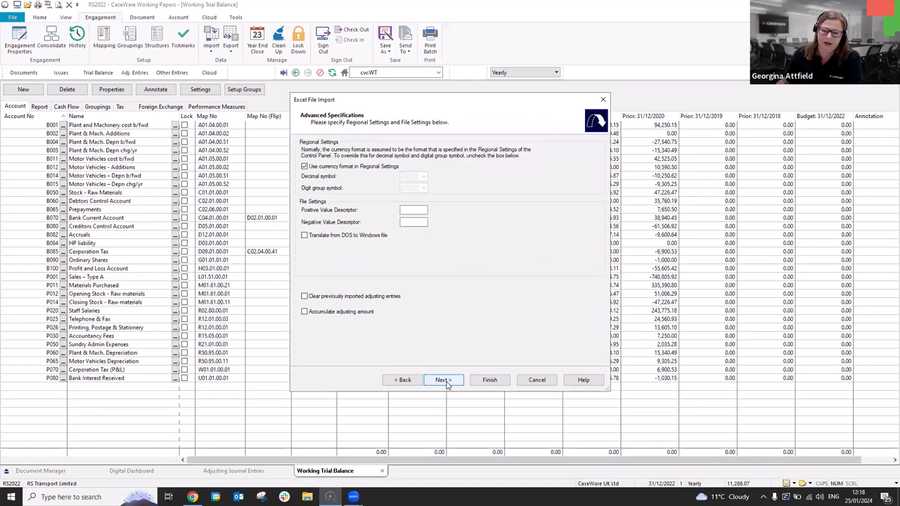
left_click(443, 380)
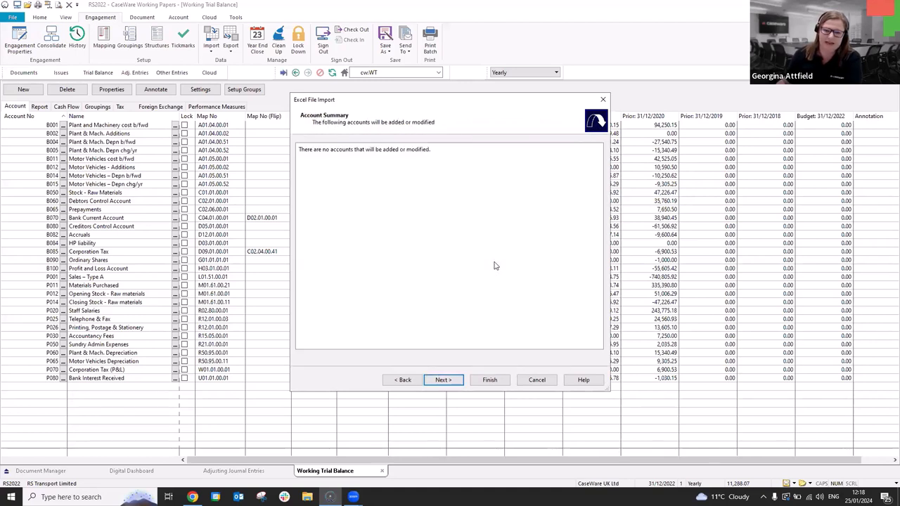
mouse_move(482, 210)
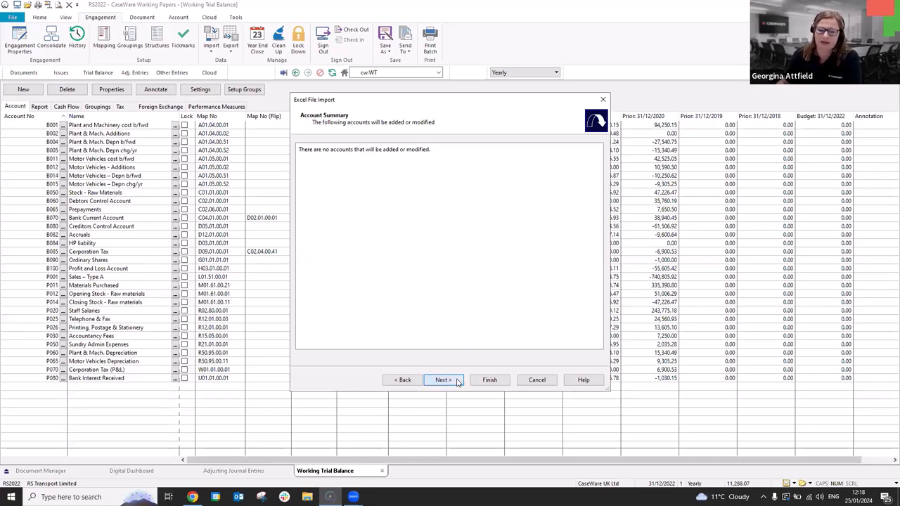
left_click(442, 380)
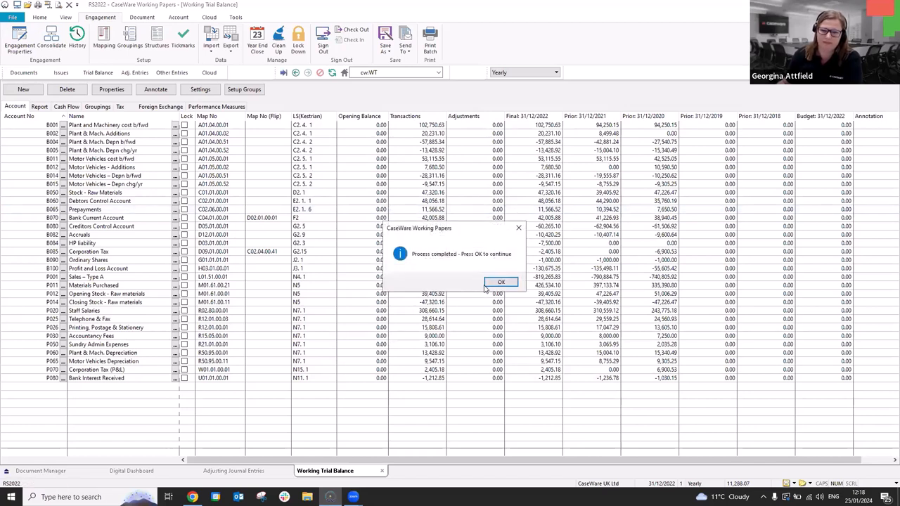
left_click(501, 282)
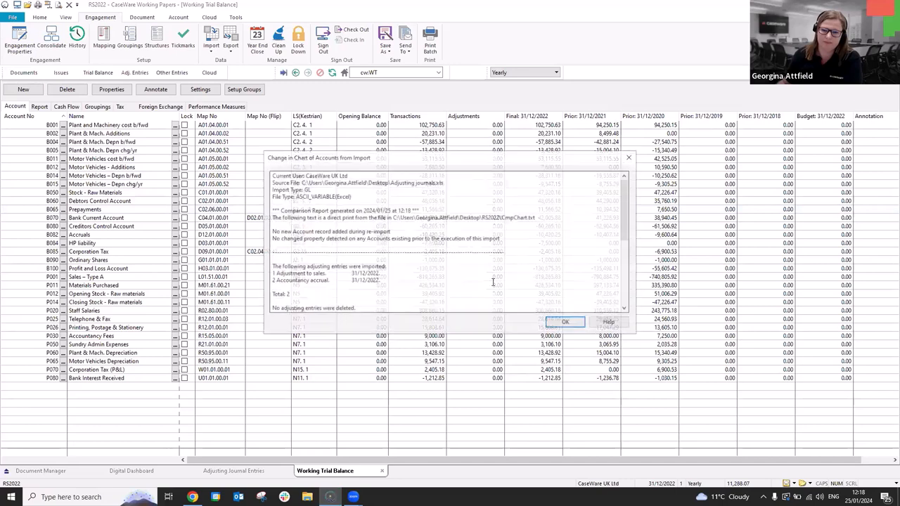
left_click(564, 322)
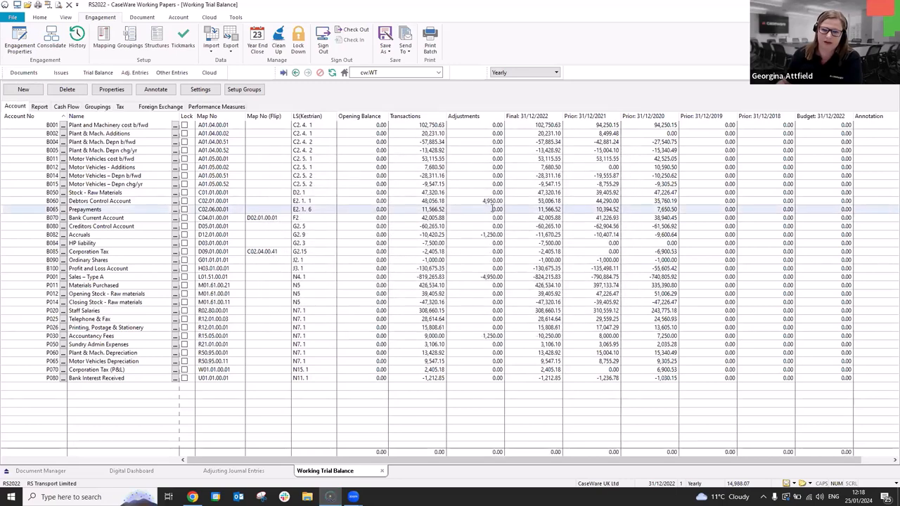
mouse_move(133, 72)
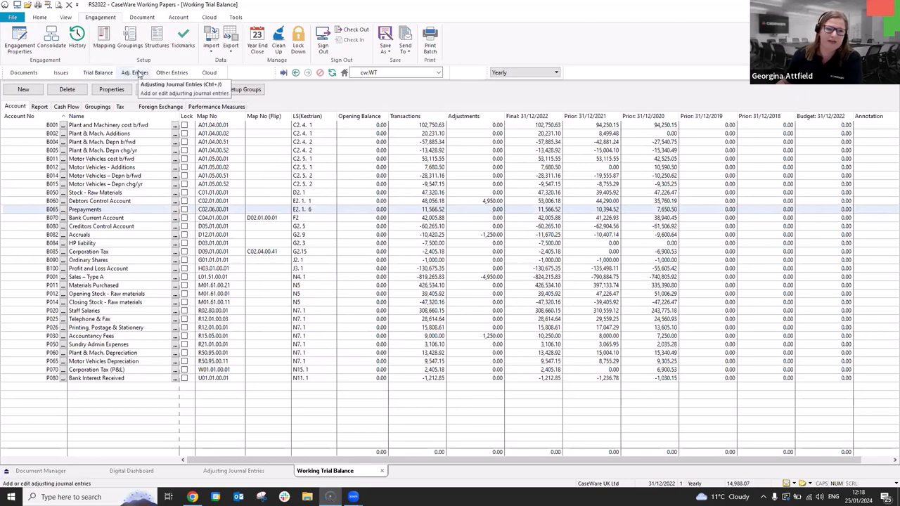
Display adjusting entry 1, 'Adjustment to sales', debiting Debtors Control 4,950 and crediting Sales.
left_click(134, 72)
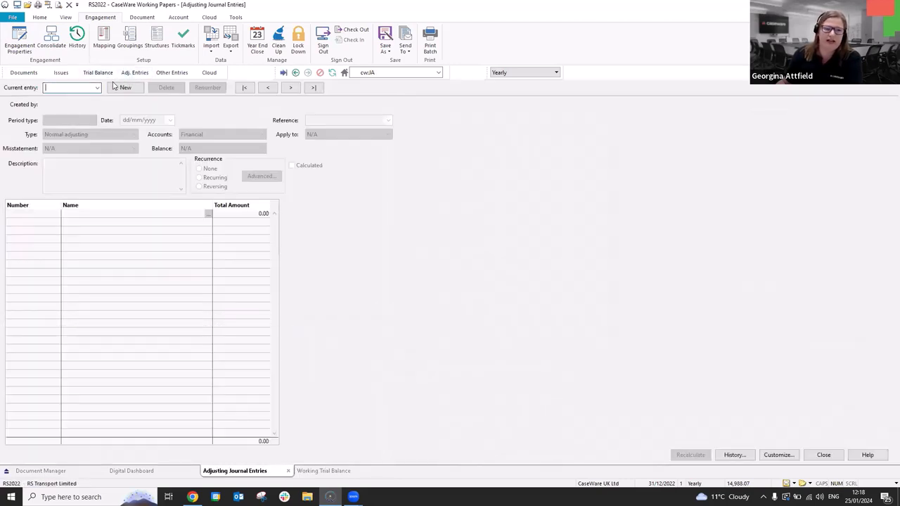
left_click(97, 87)
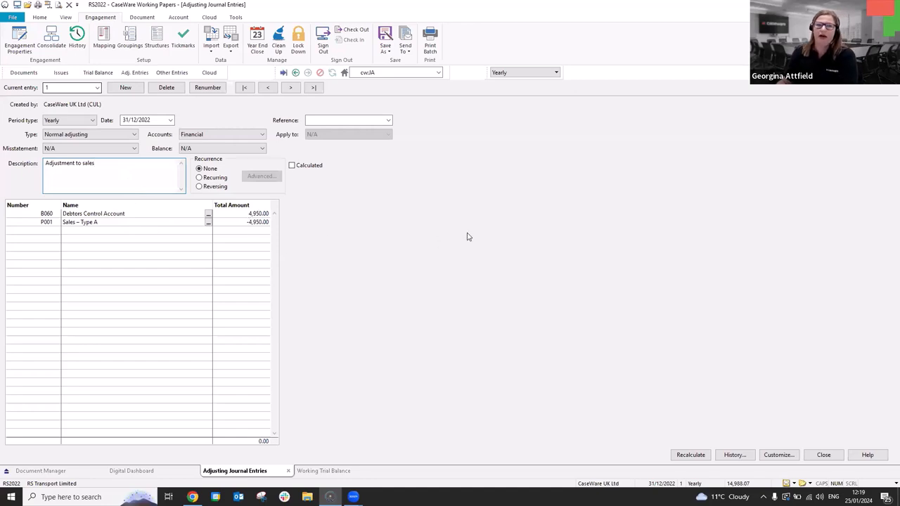
left_click(92, 162)
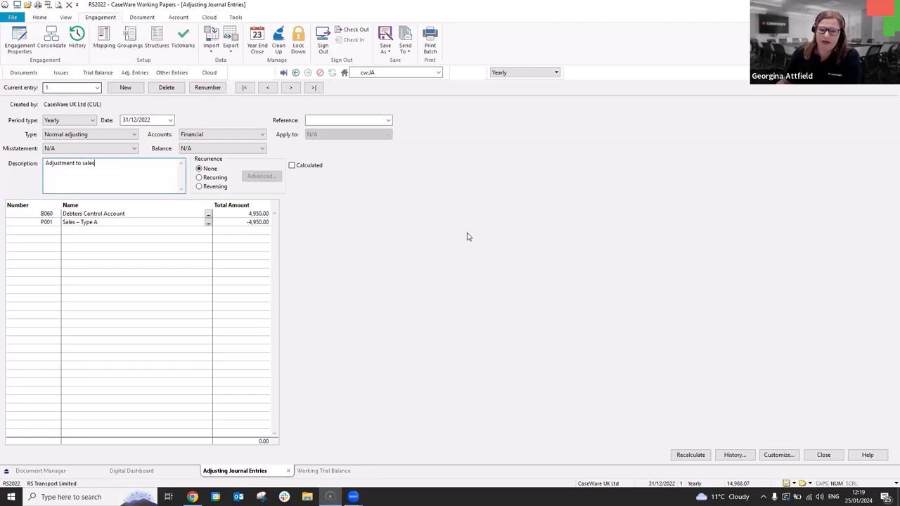
mouse_move(426, 290)
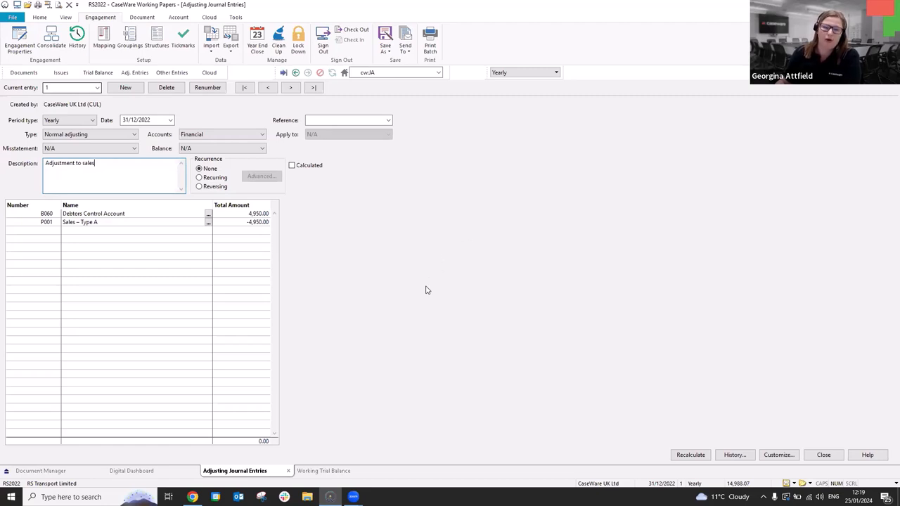
mouse_move(339, 479)
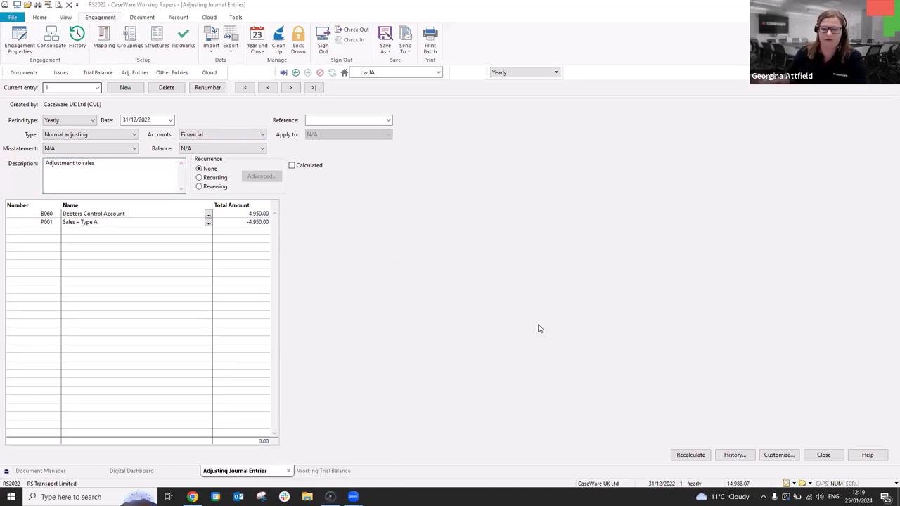
Go to the File backstage's Rename File page and dismiss the client file list.
left_click(823, 455)
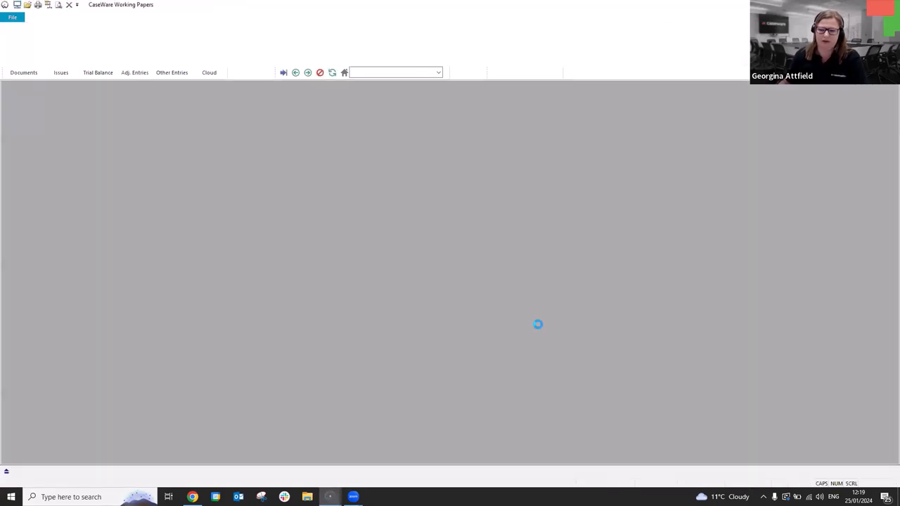
left_click(12, 17)
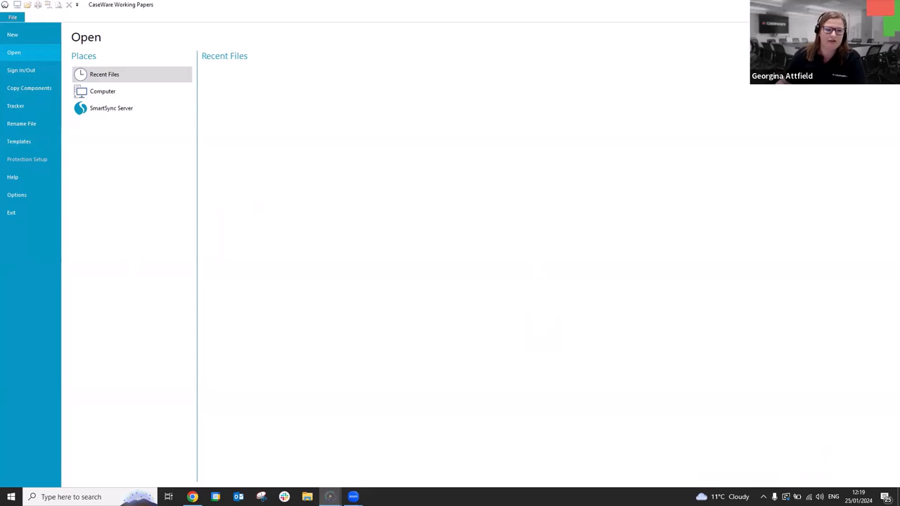
mouse_move(376, 165)
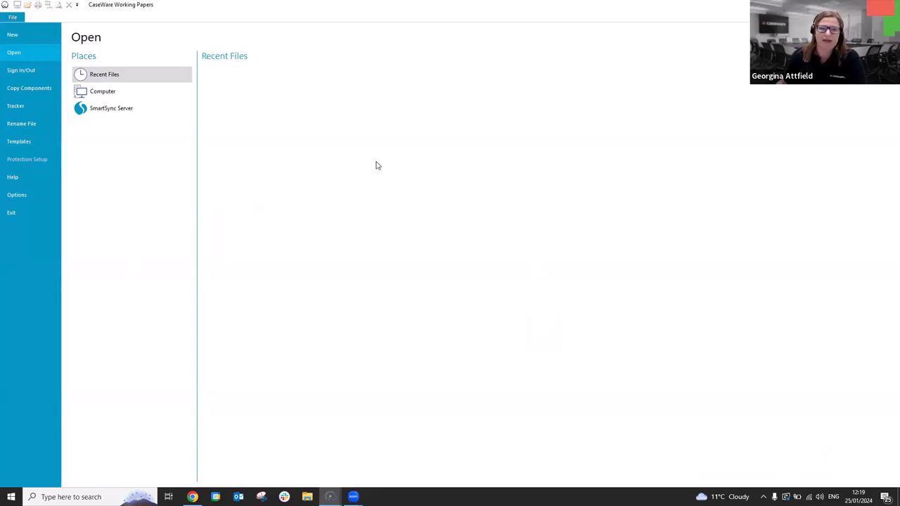
mouse_move(395, 162)
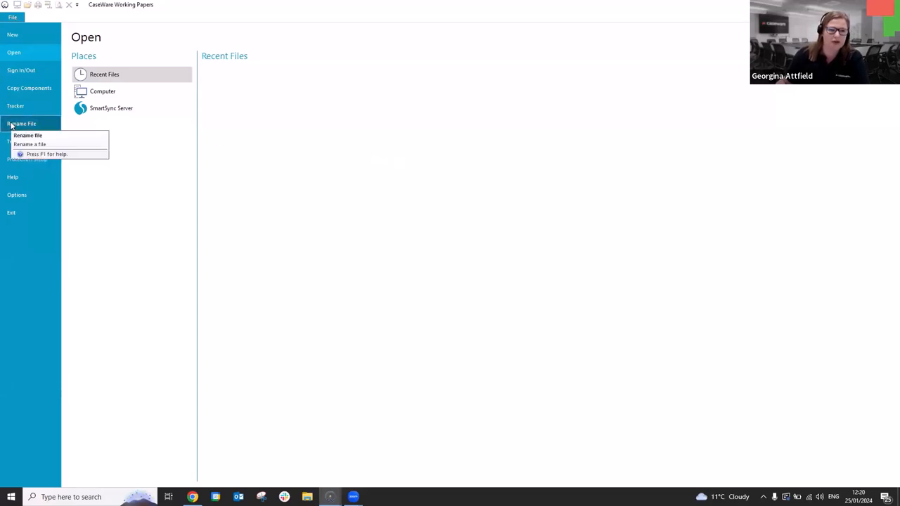
left_click(22, 123)
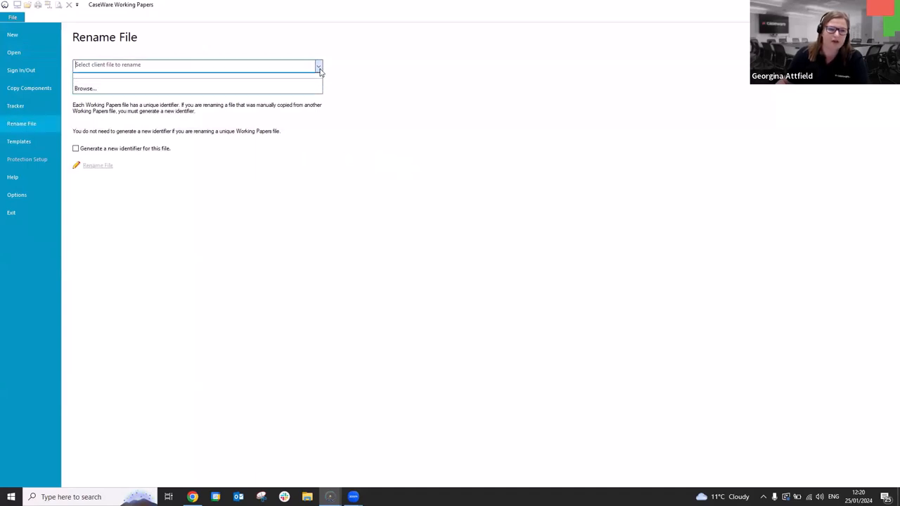
mouse_move(370, 98)
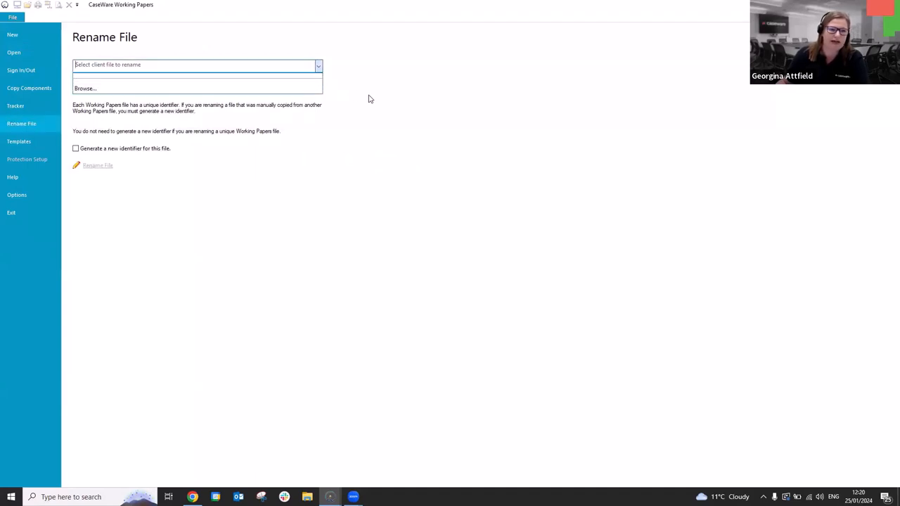
left_click(197, 64)
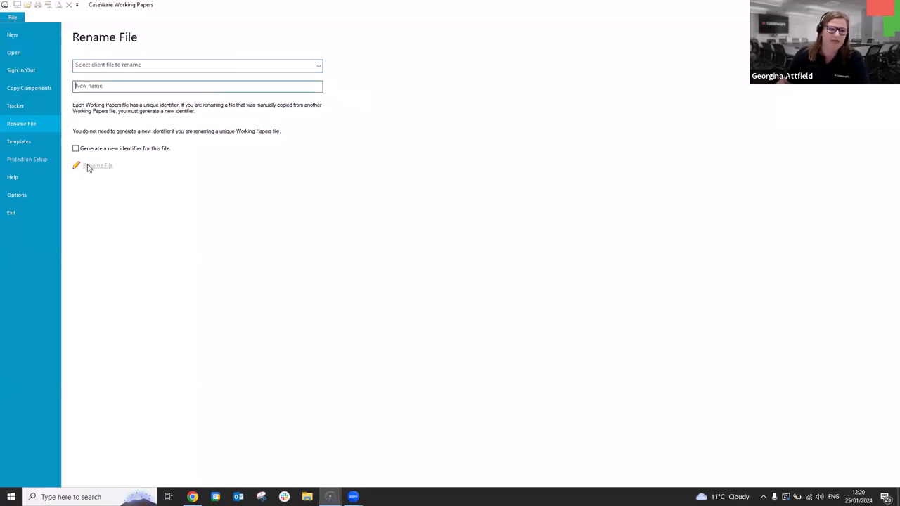
mouse_move(323, 196)
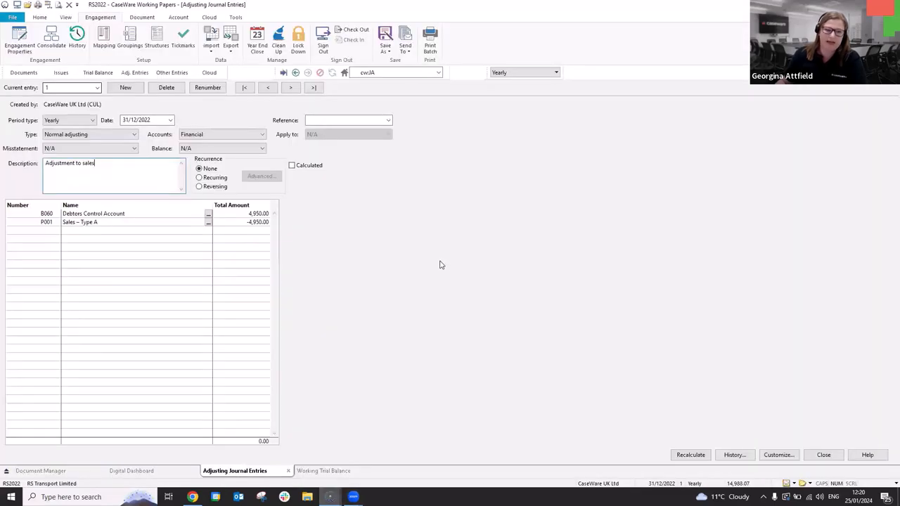
Switch to the Document Manager view.
left_click(40, 470)
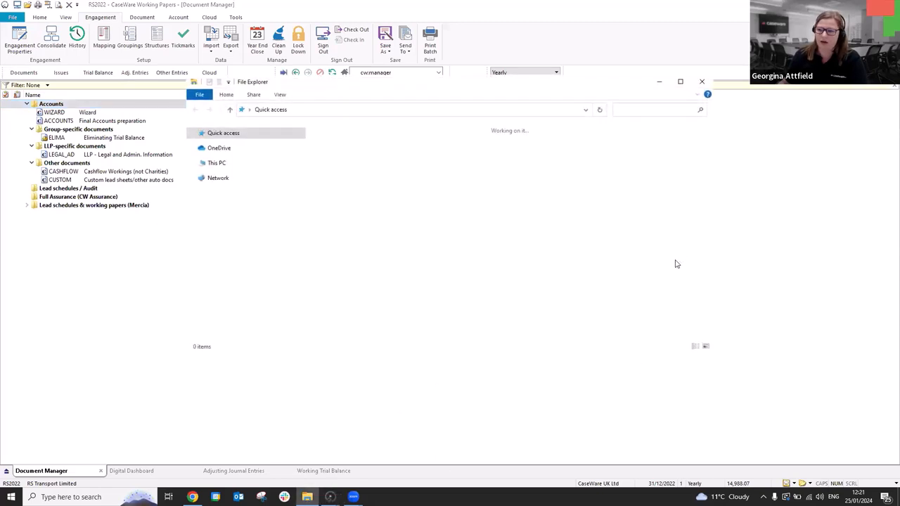
Expand This PC in File Explorer to locate the Plant and Machinery Invoice file.
left_click(217, 163)
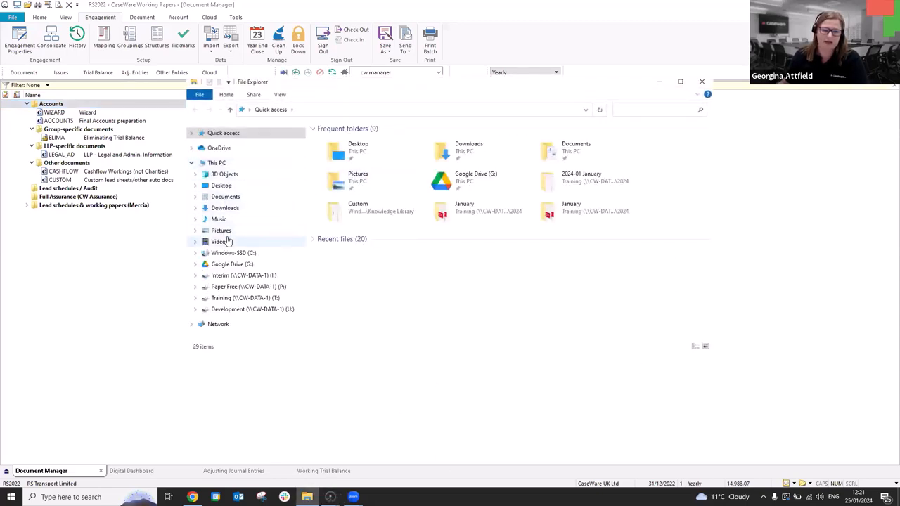
left_click(221, 185)
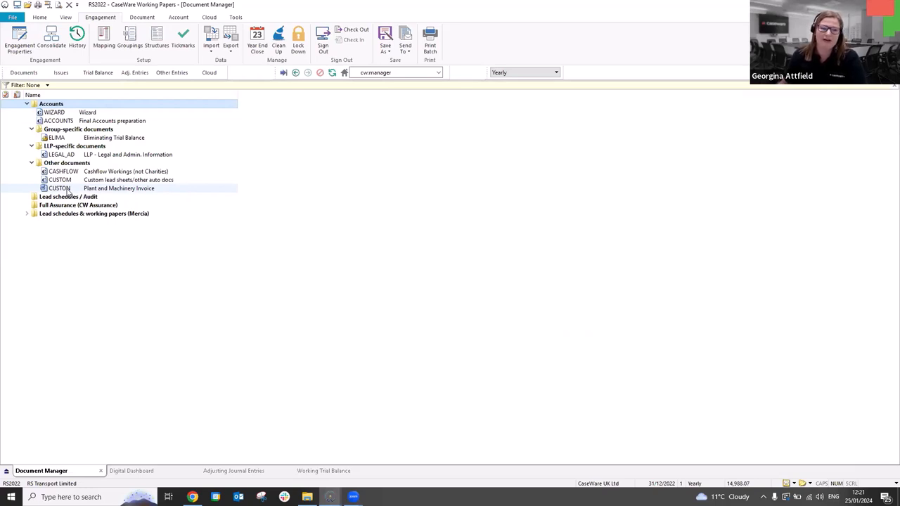
Replace the invoice document's CUSTON number with a new number through its Properties dialog.
right_click(60, 187)
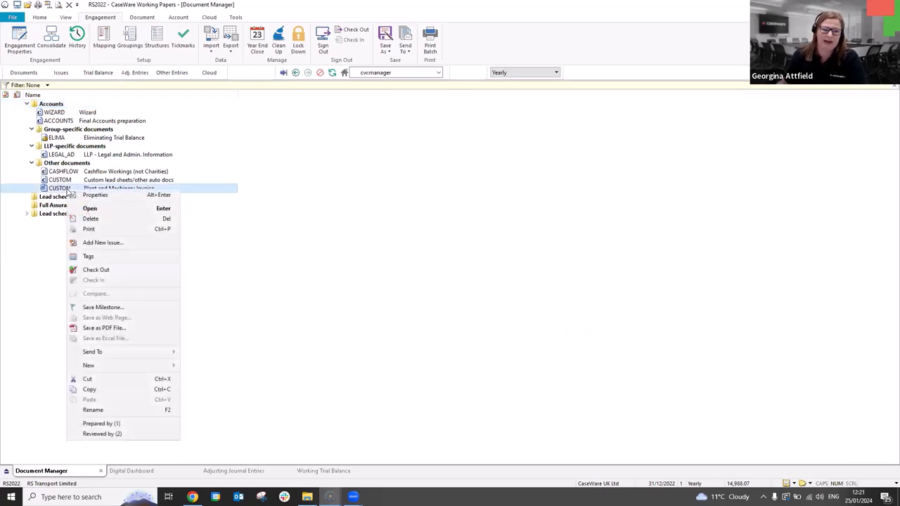
mouse_move(95, 195)
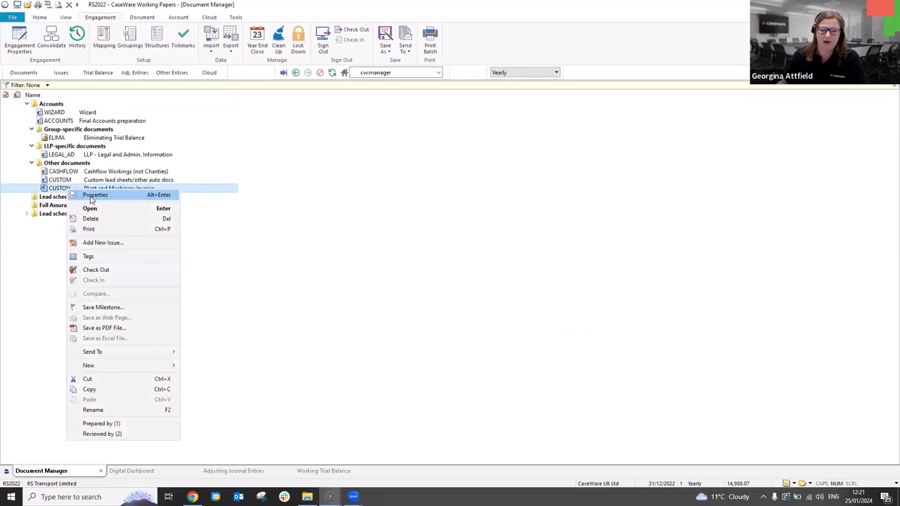
left_click(95, 195)
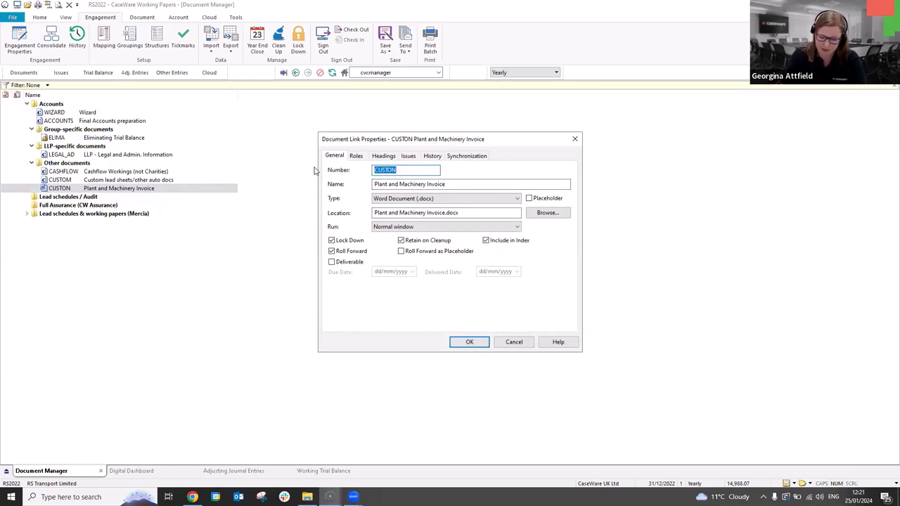
type("P&L")
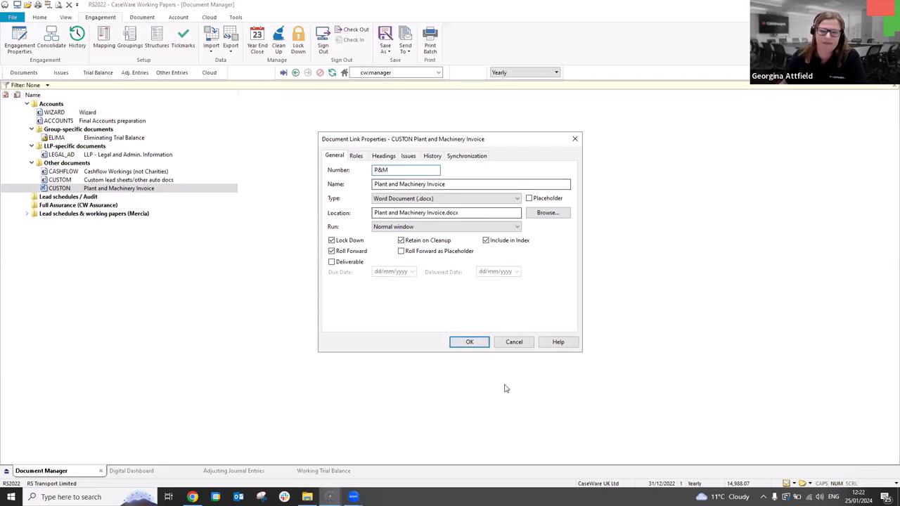
left_click(470, 342)
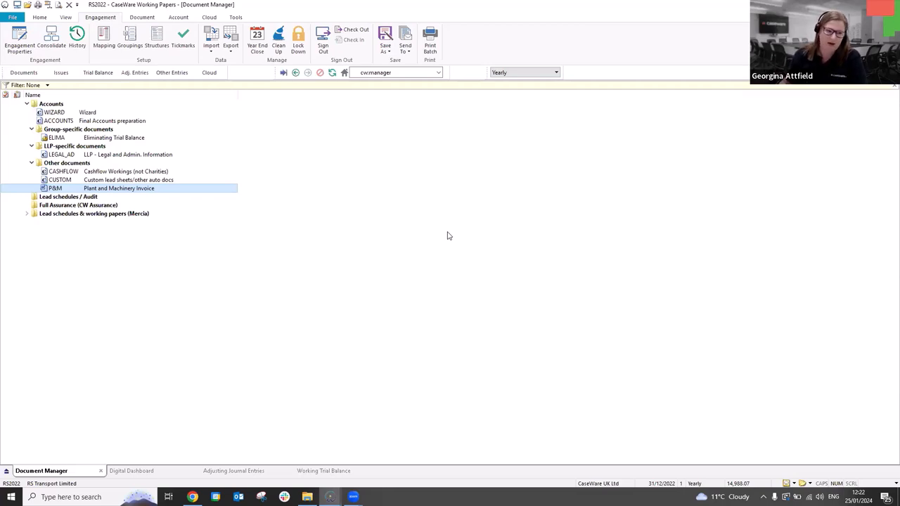
Expand the Mercia lead schedules folder and select the J2 Creditors due within 1 year summary.
left_click(26, 213)
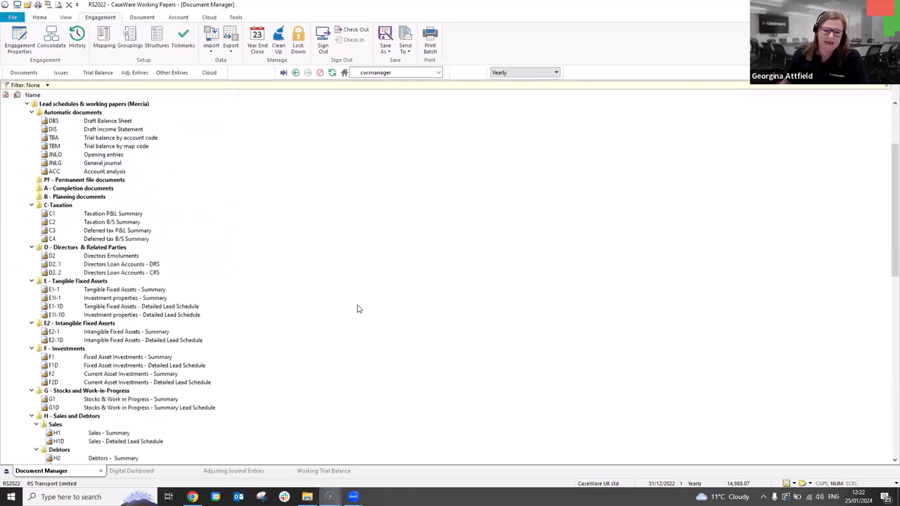
scroll("down", 3)
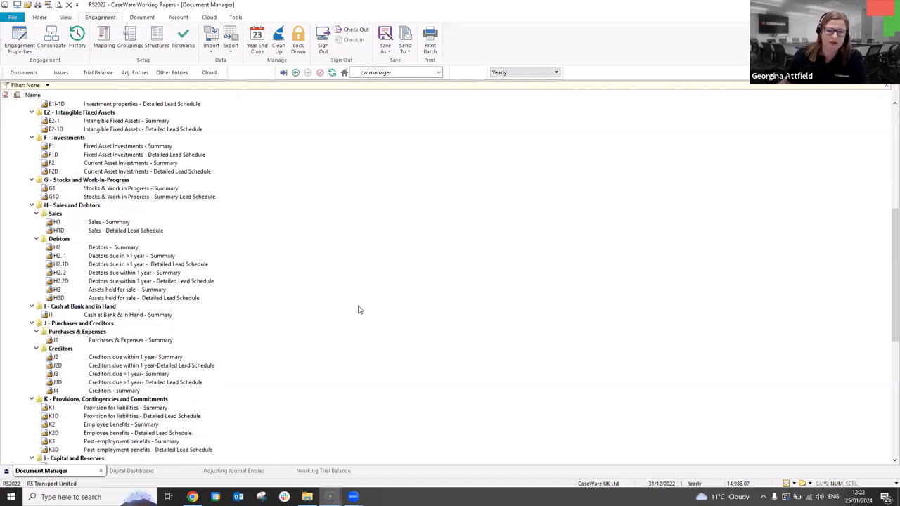
scroll("down", 3)
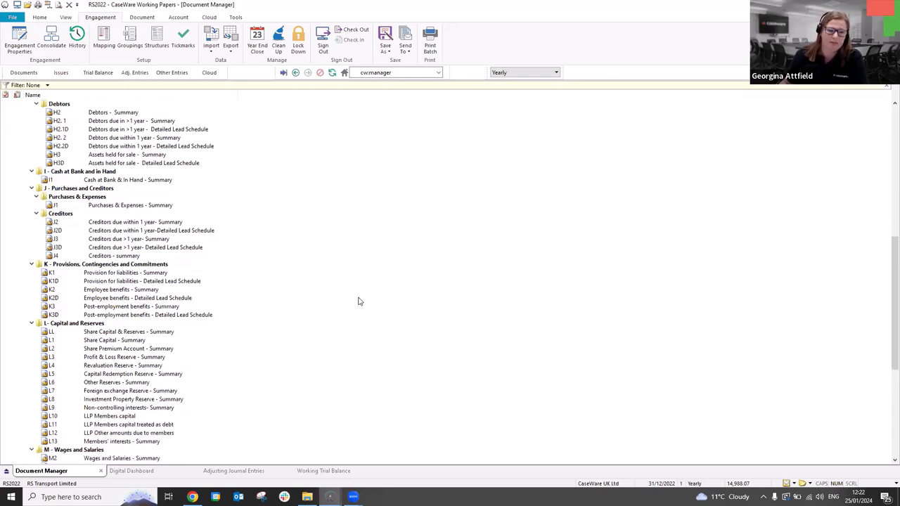
left_click(135, 221)
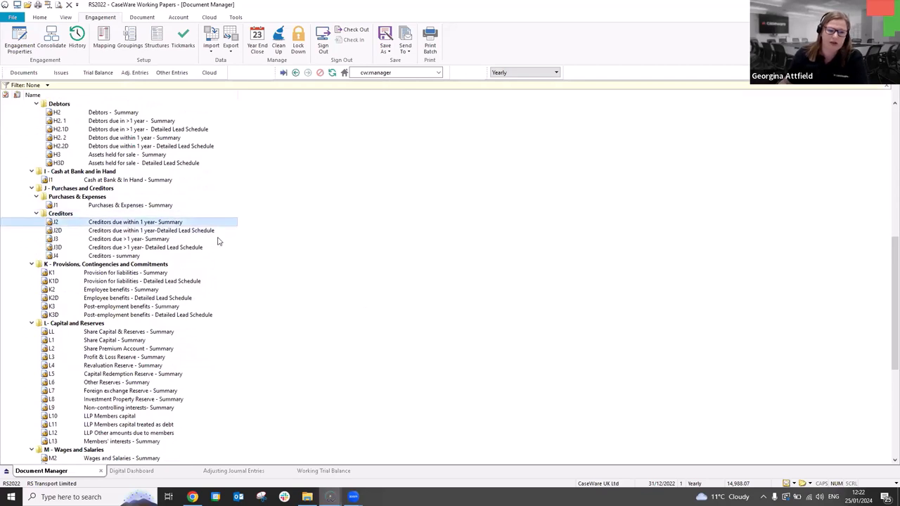
Open the J2 Creditors due within 1 year summary and start annotating its lead line.
double_click(135, 222)
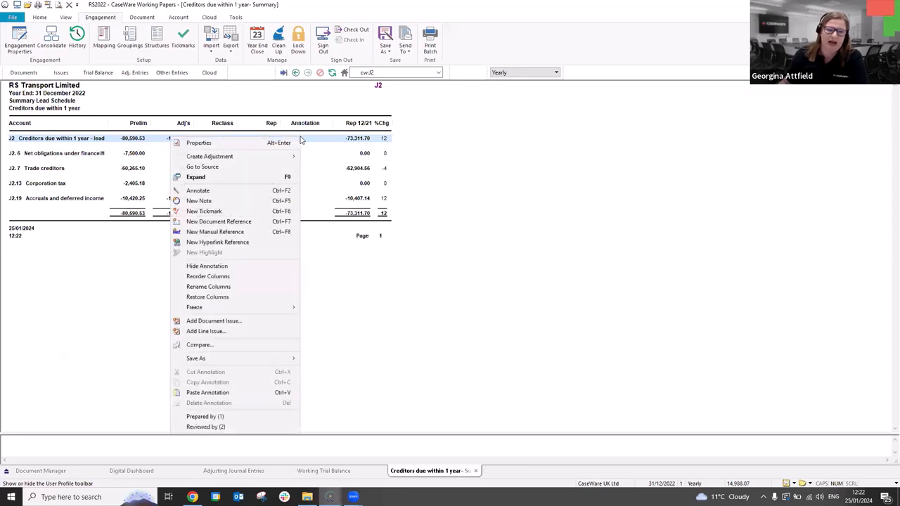
mouse_move(296, 147)
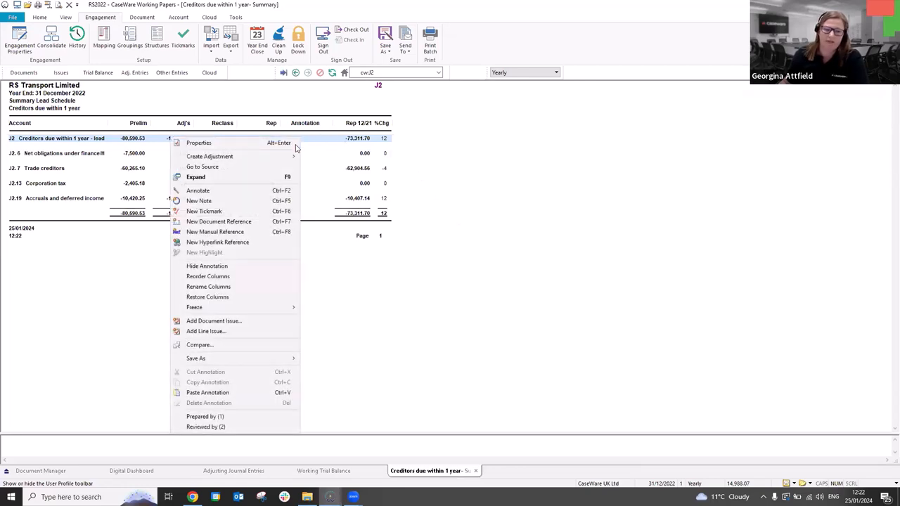
mouse_move(198, 191)
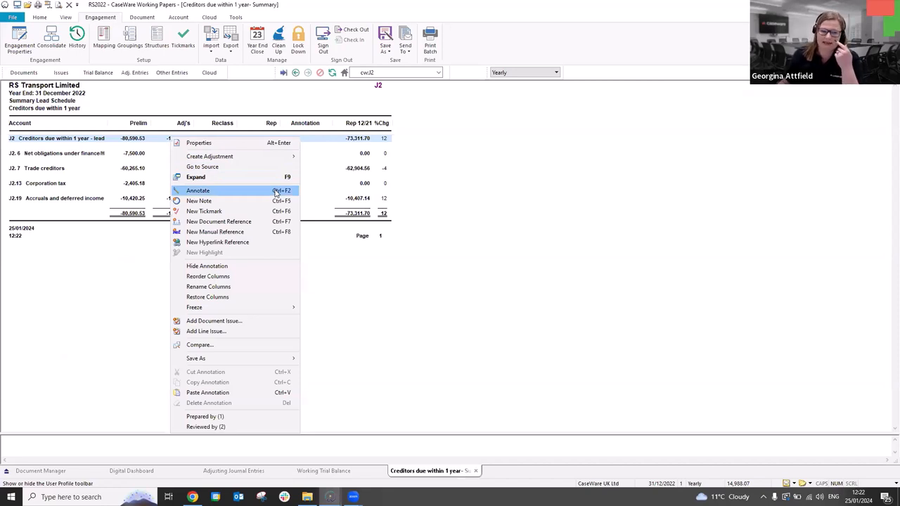
left_click(198, 191)
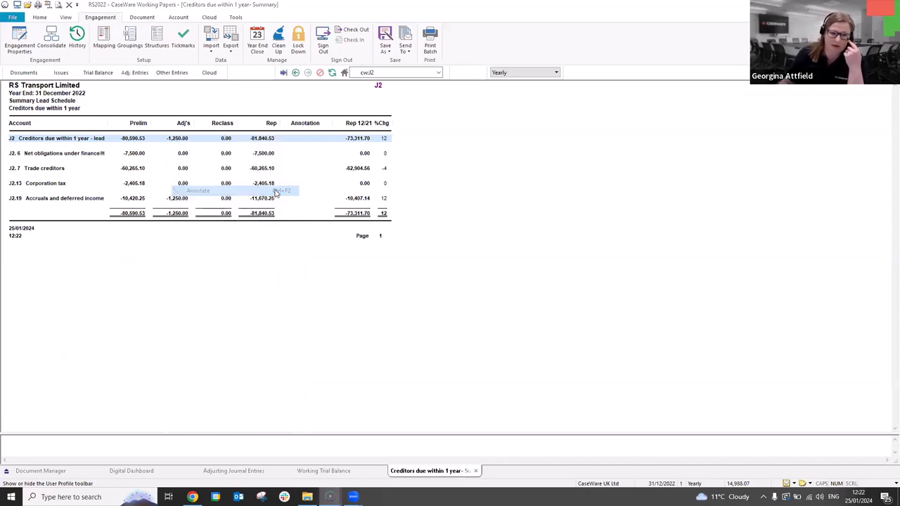
left_click(198, 191)
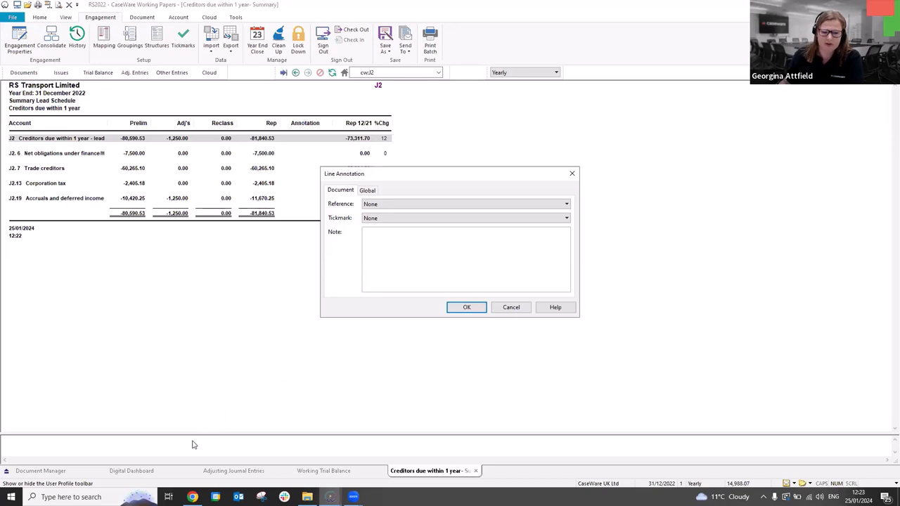
mouse_move(116, 454)
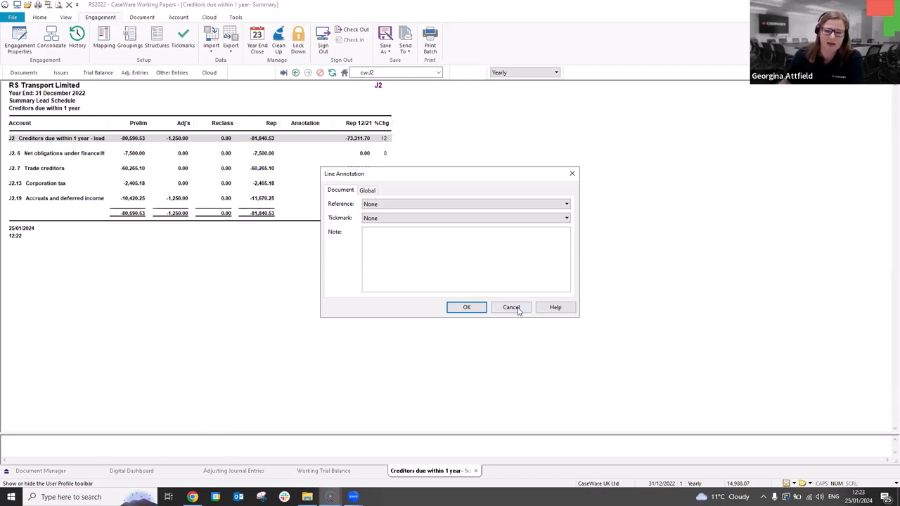
Cancel the Line Annotation without a note and switch to the Working Trial Balance.
left_click(511, 307)
type("b3jn3nb3hb")
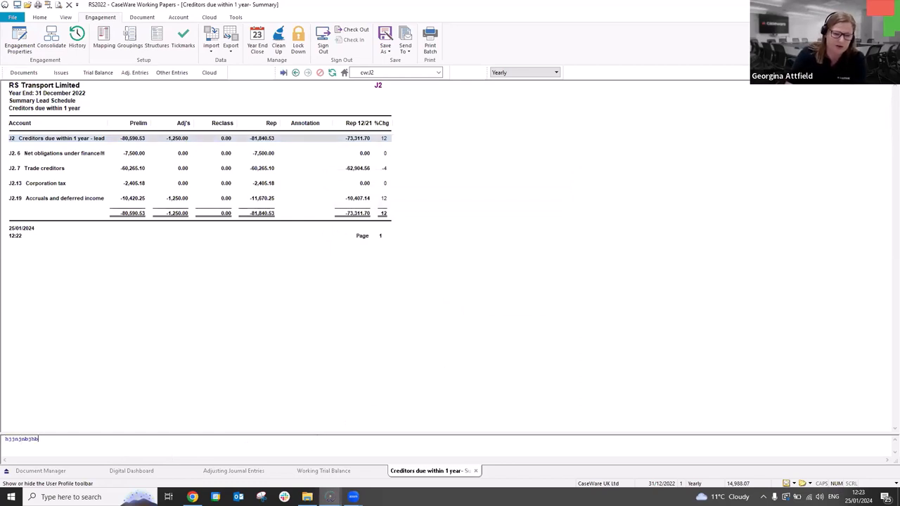
type("3un")
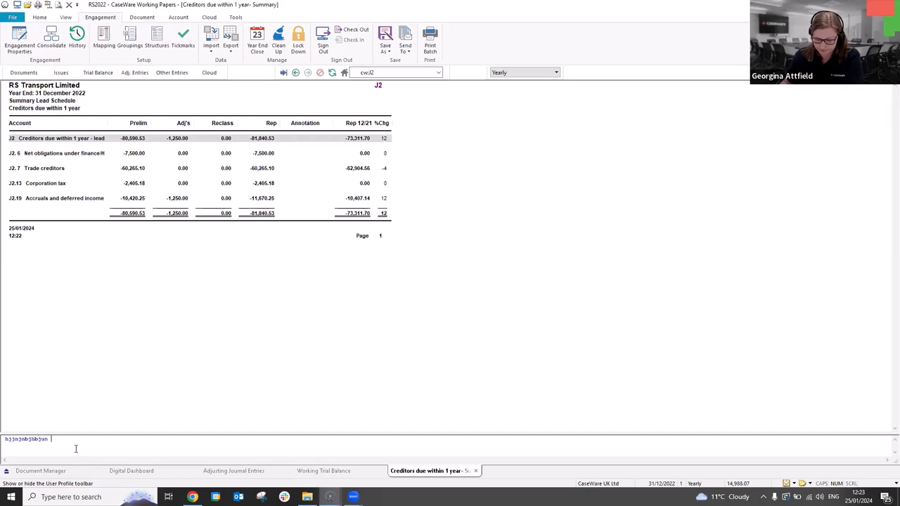
mouse_move(314, 345)
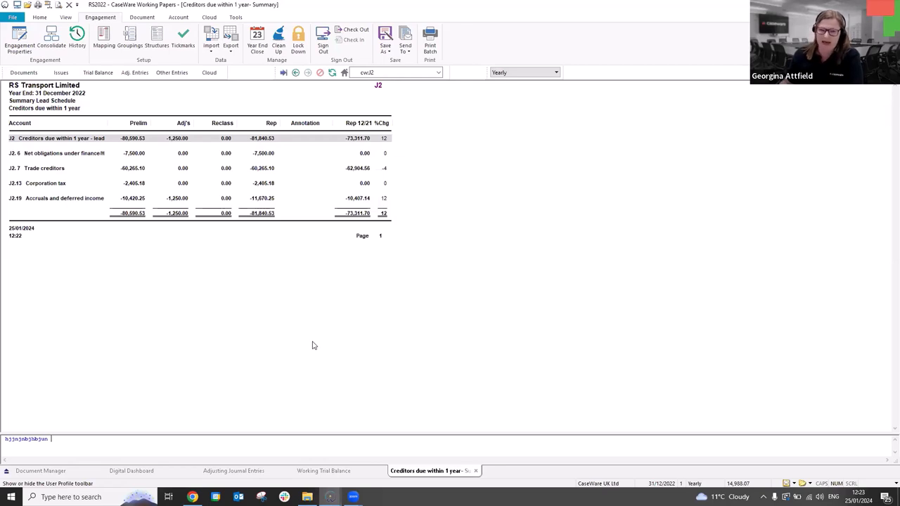
left_click(98, 72)
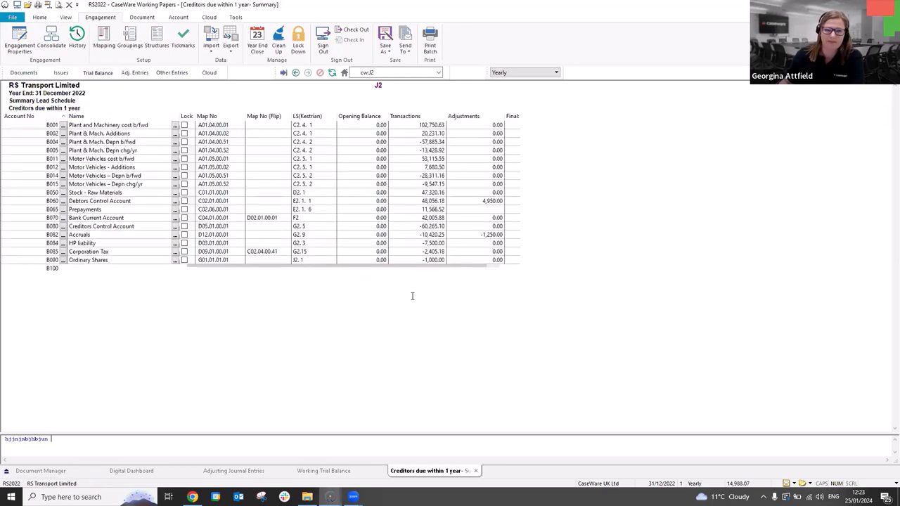
left_click(324, 470)
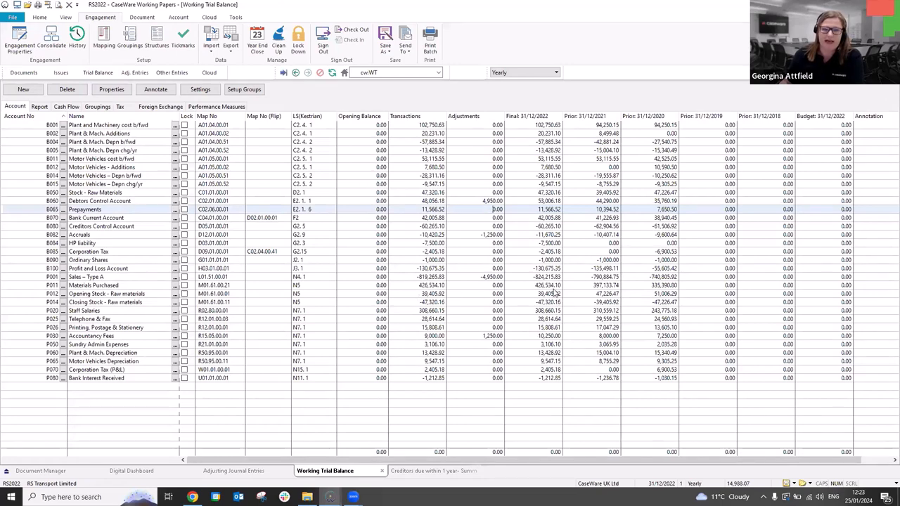
mouse_move(552, 292)
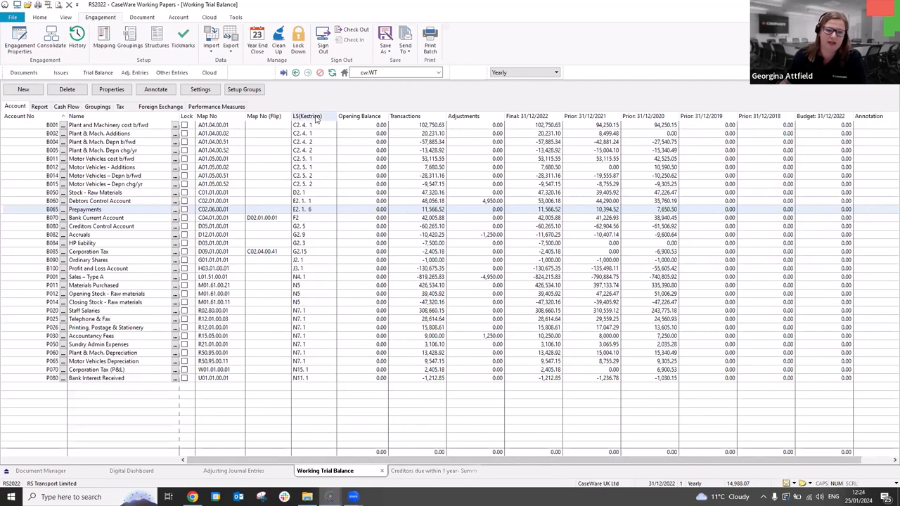
Hide the LS(Kestrian) column, then bring up the Opening Balance column's header options.
right_click(308, 116)
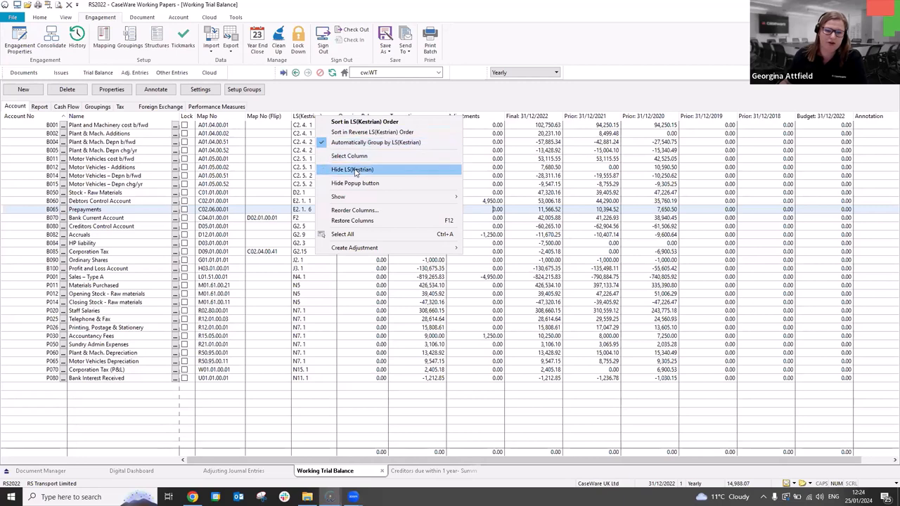
left_click(352, 169)
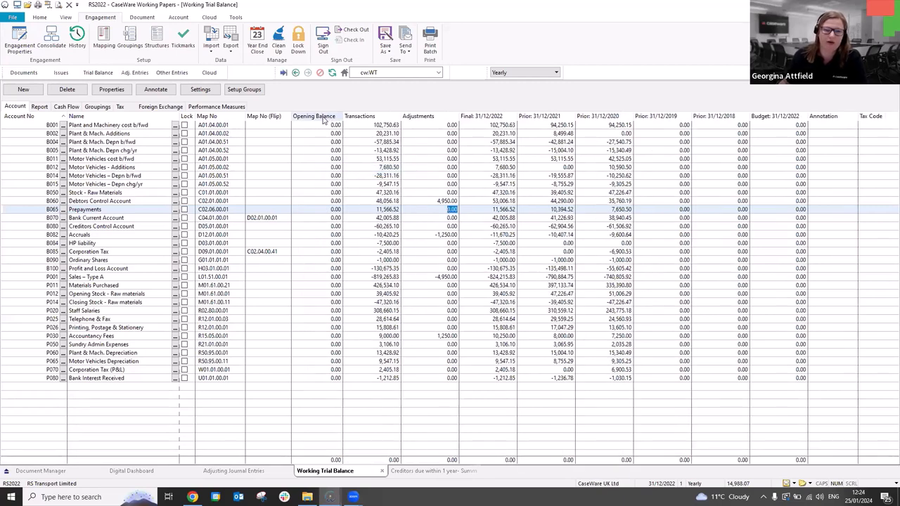
right_click(314, 116)
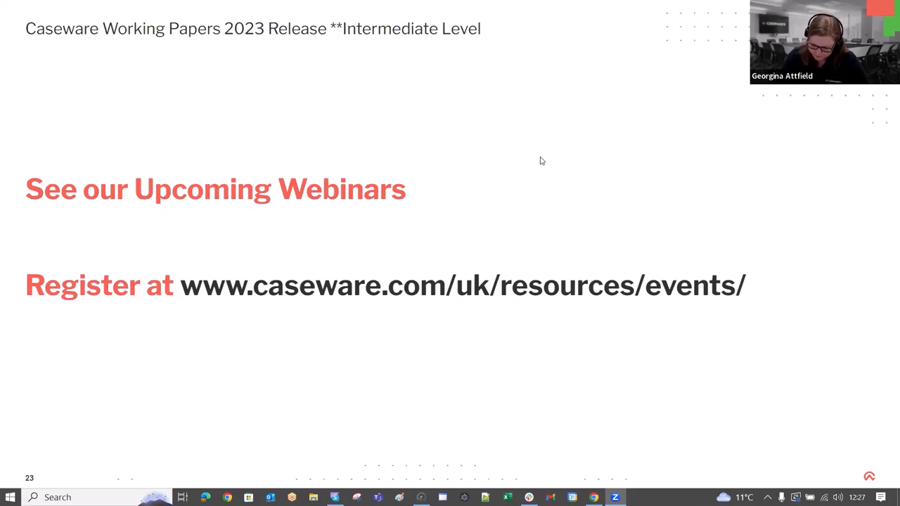
Advance the presentation to slide 24, showing Caseware's LinkedIn posts and YouTube playlists.
key("Right")
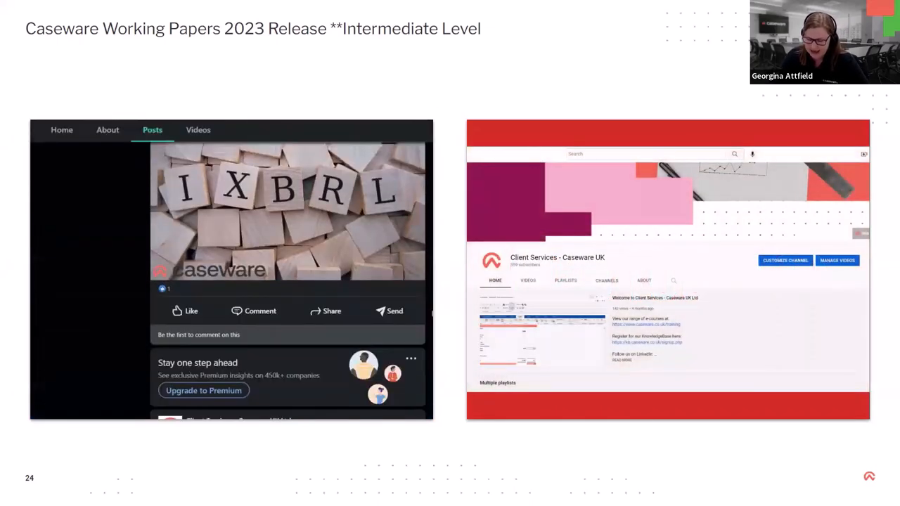
left_click(565, 280)
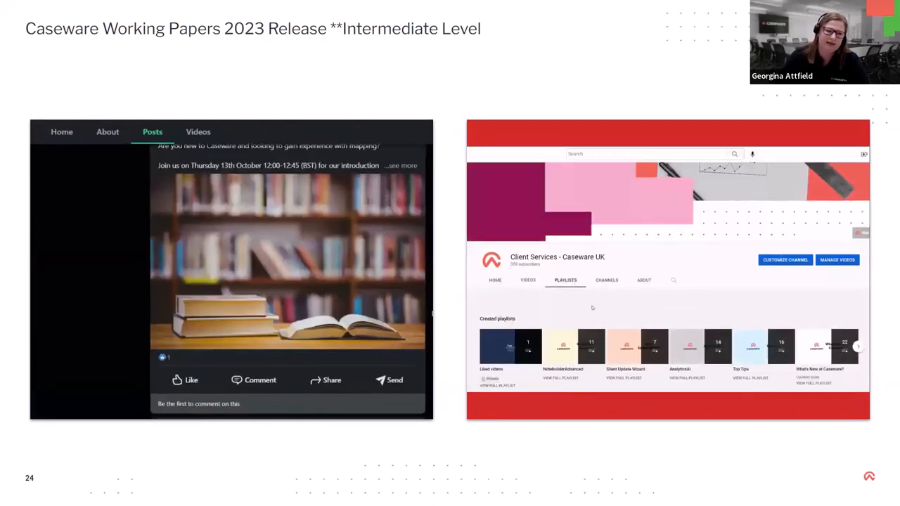